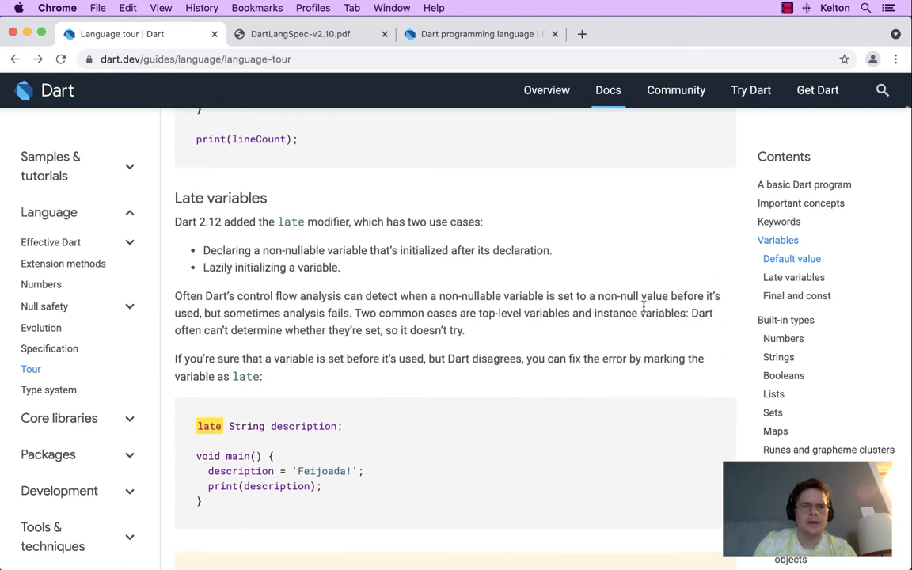
Paste the late-variables example into DartPad with description declared as a plain String, no late modifier
{"action": "scroll", "scroll_direction": "down", "scroll_amount": 3}
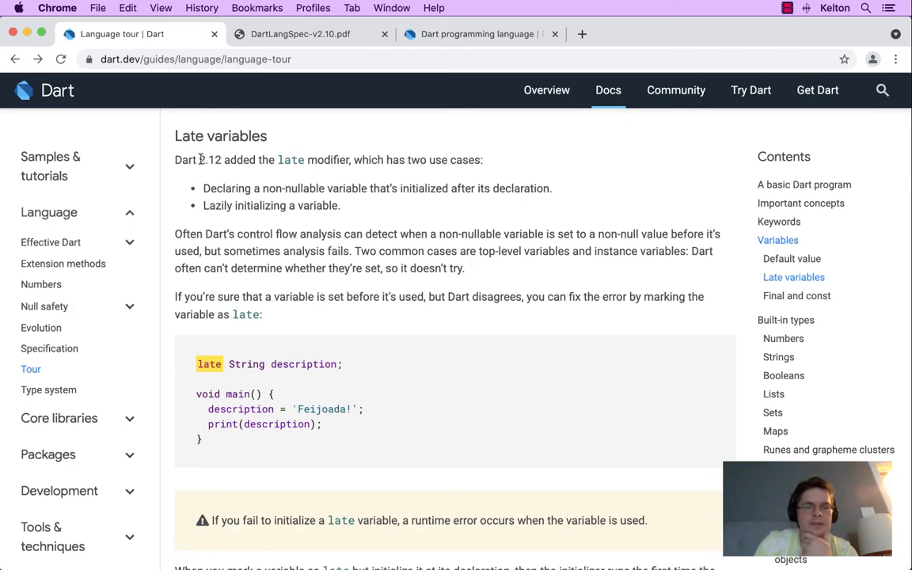
{"action": "mouse_move", "coordinate": [567, 157]}
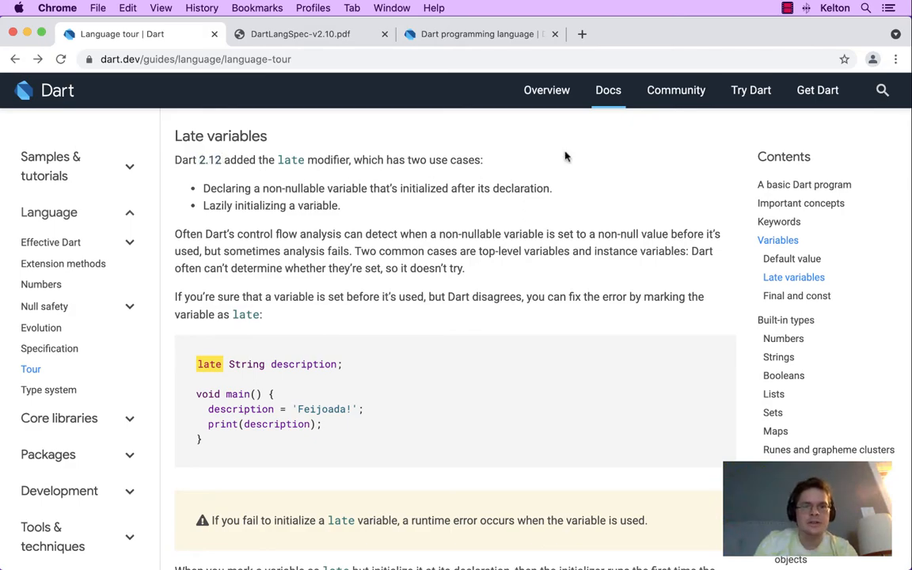
{"action": "scroll", "scroll_direction": "down", "scroll_amount": 3}
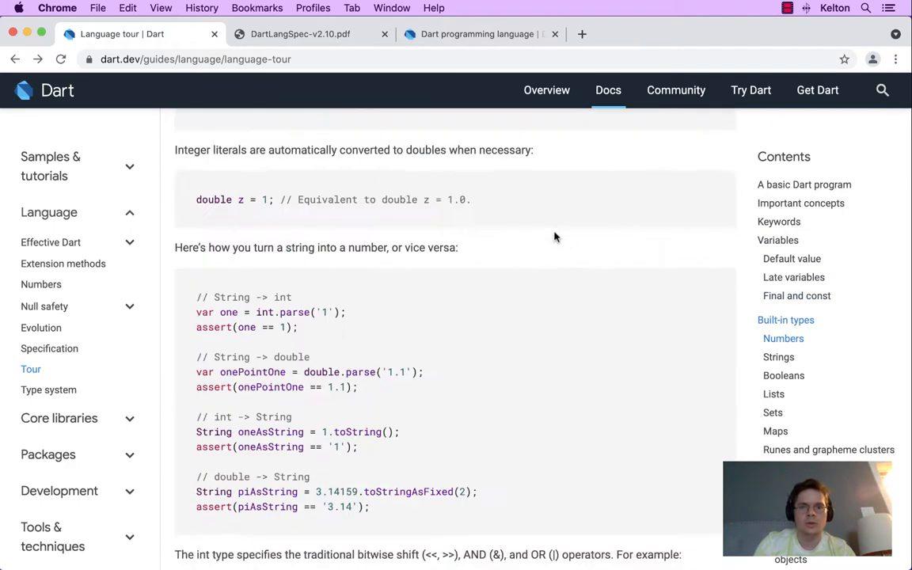
{"action": "scroll", "scroll_direction": "down", "scroll_amount": 3}
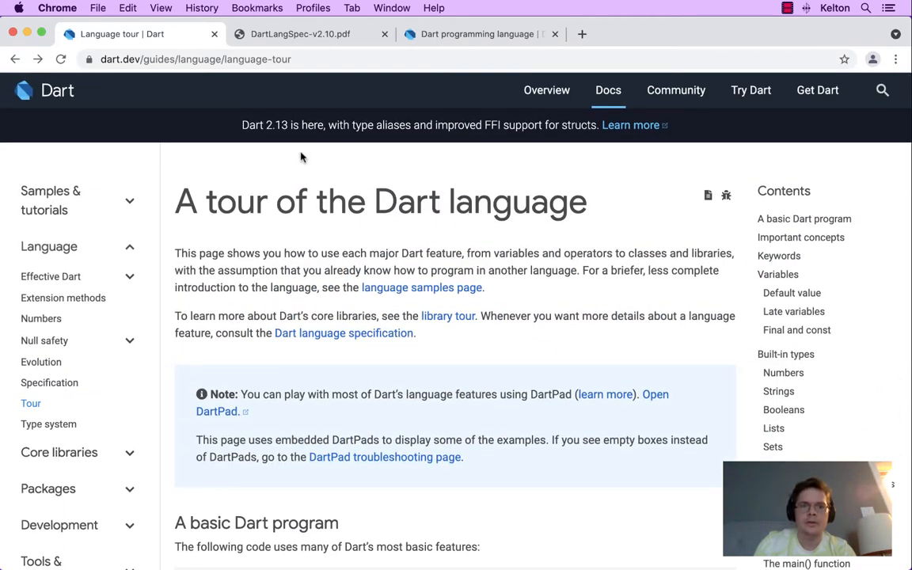
{"action": "double_click", "coordinate": [263, 125]}
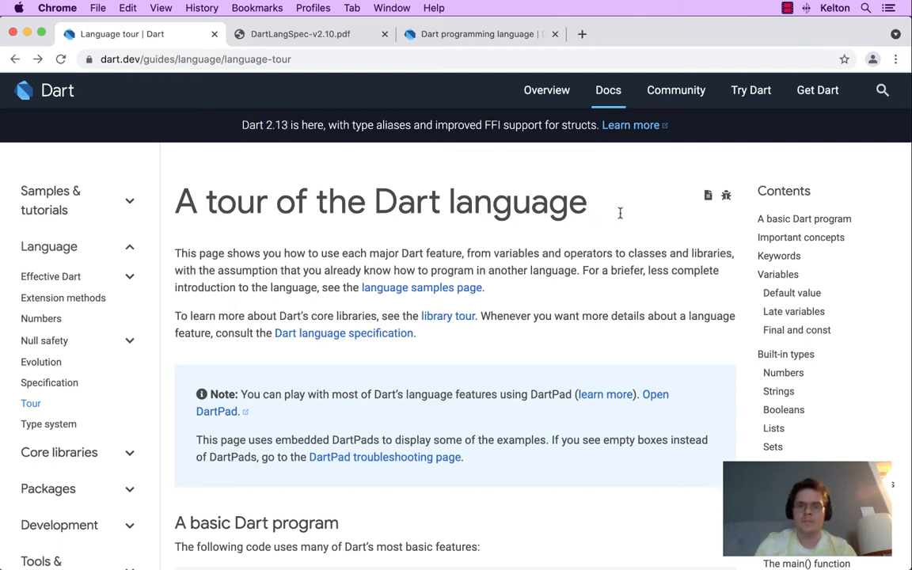
{"action": "mouse_move", "coordinate": [481, 247]}
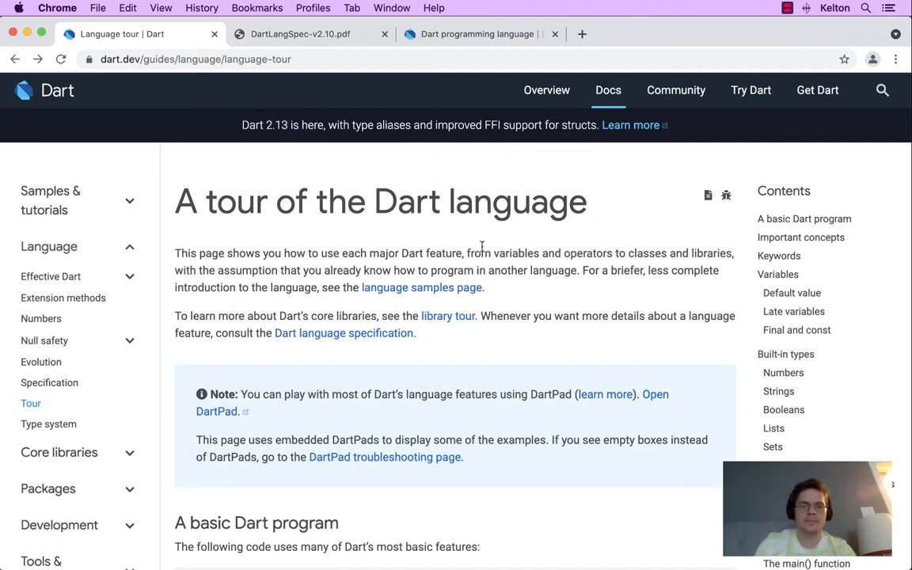
{"action": "scroll", "scroll_direction": "down", "scroll_amount": 3}
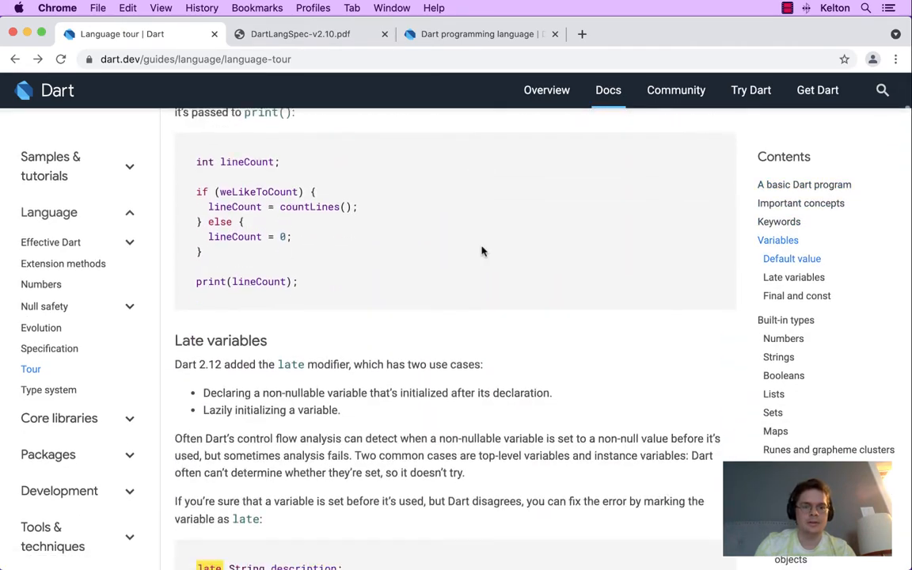
{"action": "scroll", "scroll_direction": "down", "scroll_amount": 3}
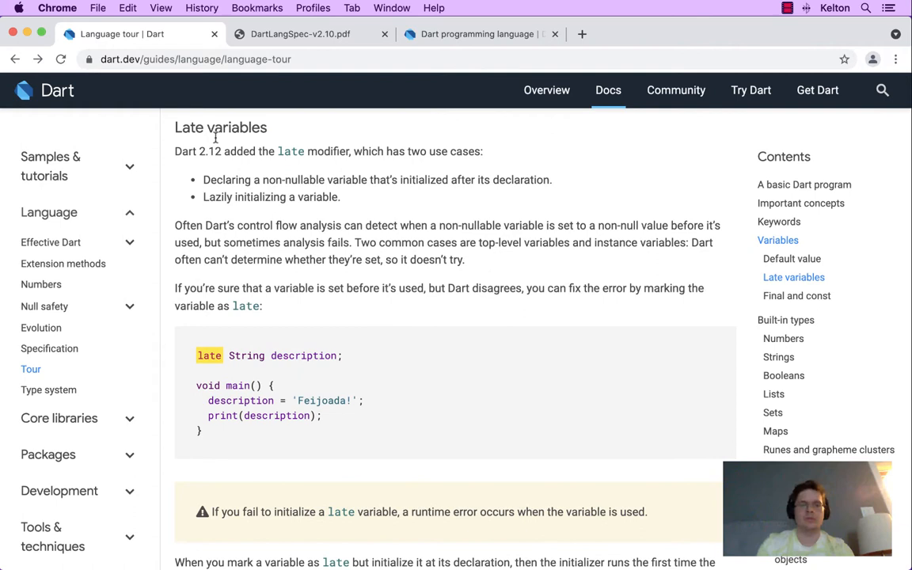
{"action": "mouse_move", "coordinate": [231, 152]}
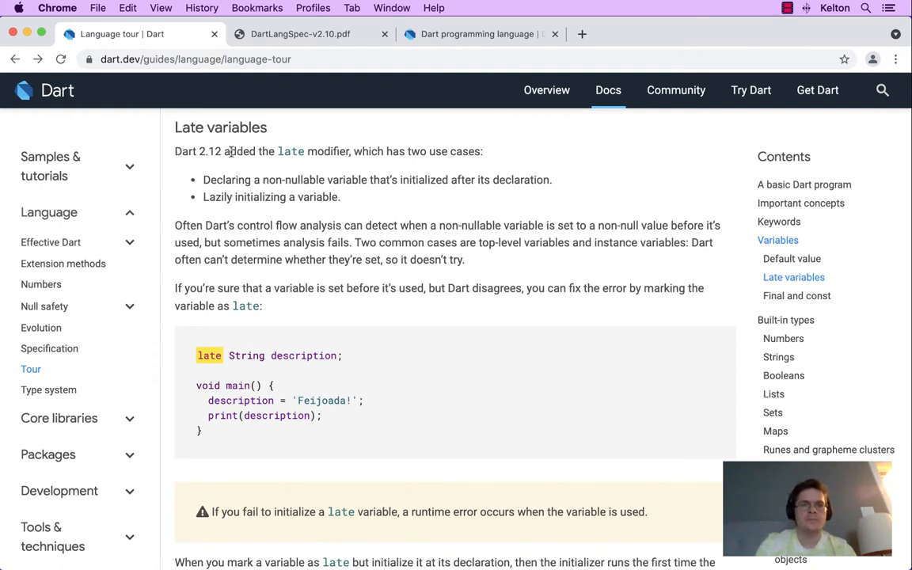
{"action": "mouse_move", "coordinate": [329, 157]}
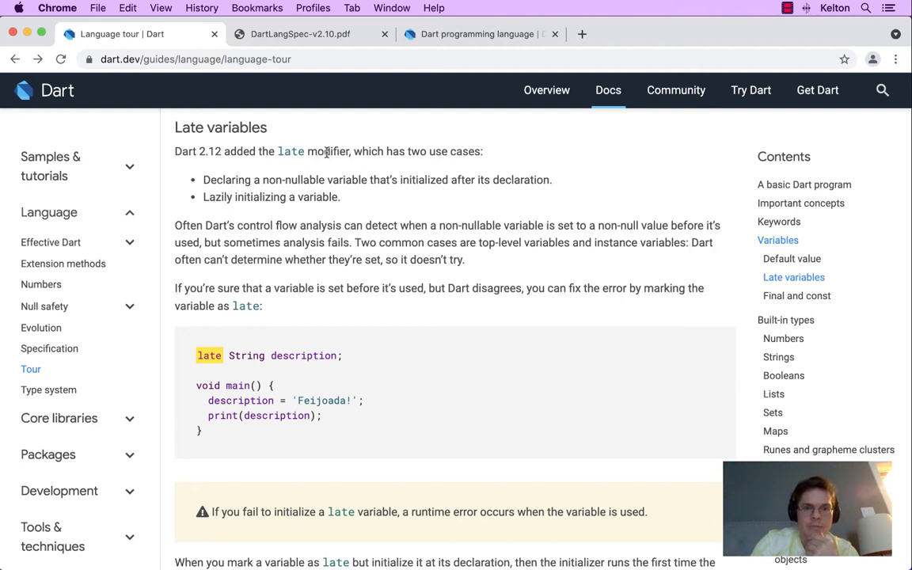
{"action": "mouse_move", "coordinate": [210, 181]}
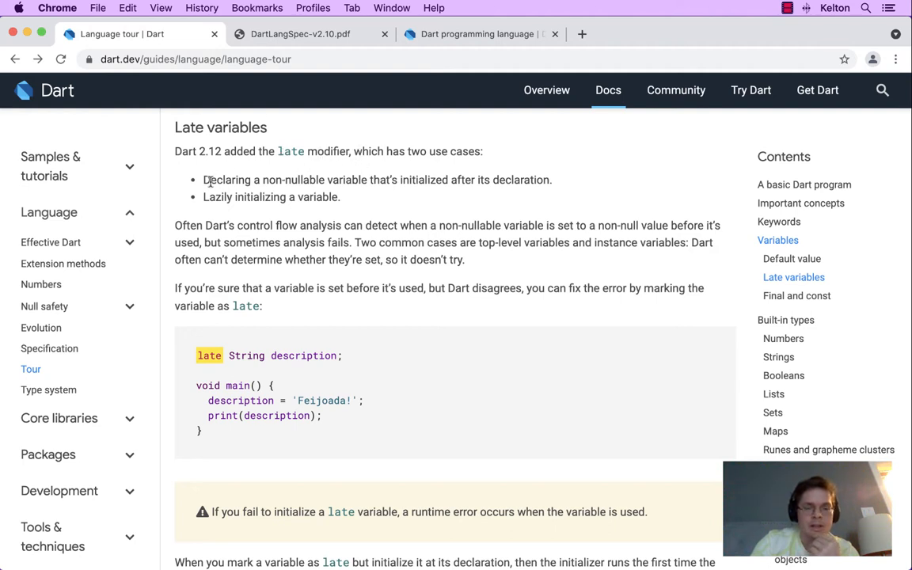
{"action": "mouse_move", "coordinate": [315, 179]}
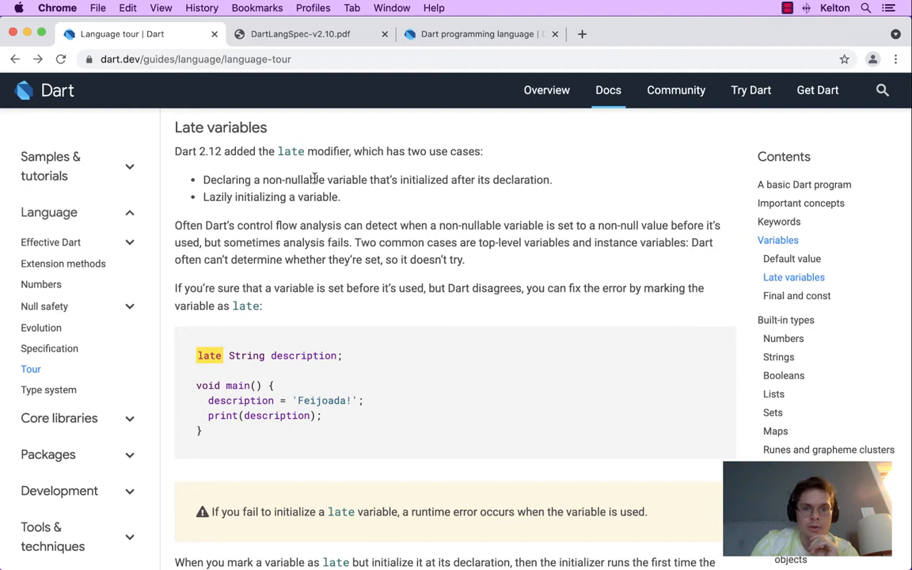
{"action": "mouse_move", "coordinate": [332, 179]}
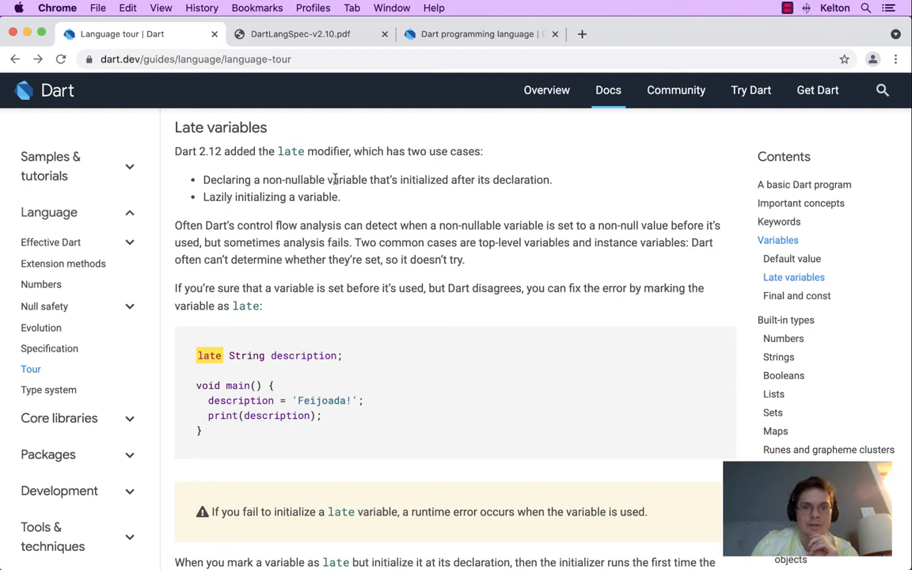
{"action": "mouse_move", "coordinate": [219, 198]}
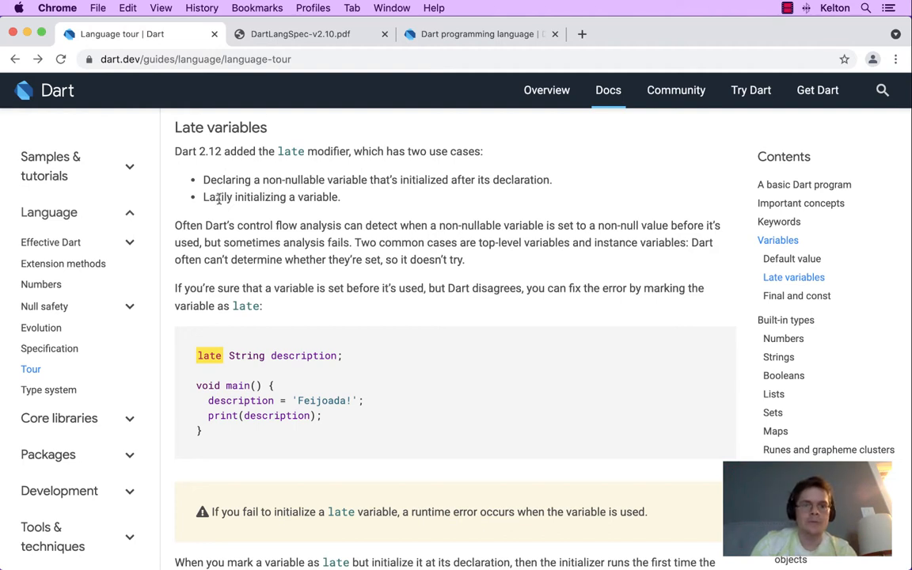
{"action": "mouse_move", "coordinate": [462, 198]}
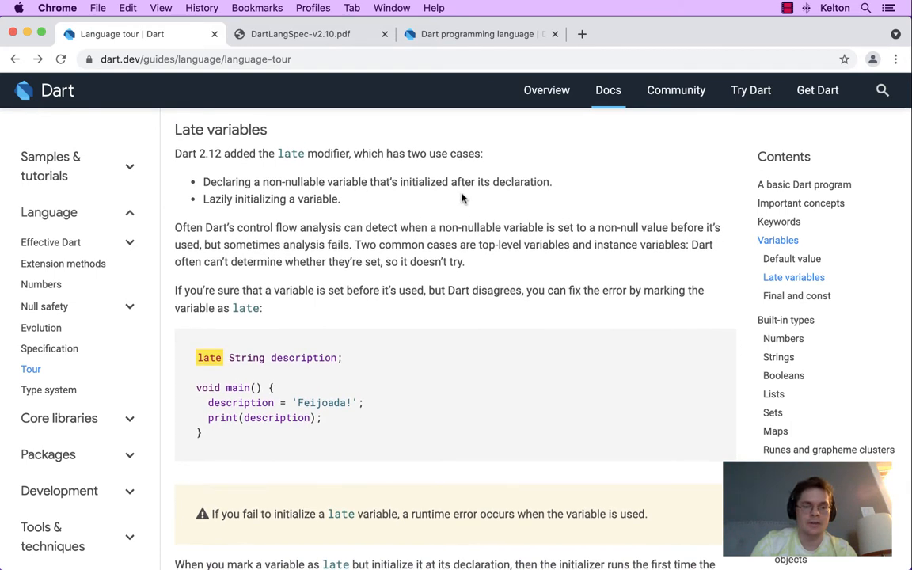
{"action": "mouse_move", "coordinate": [357, 351]}
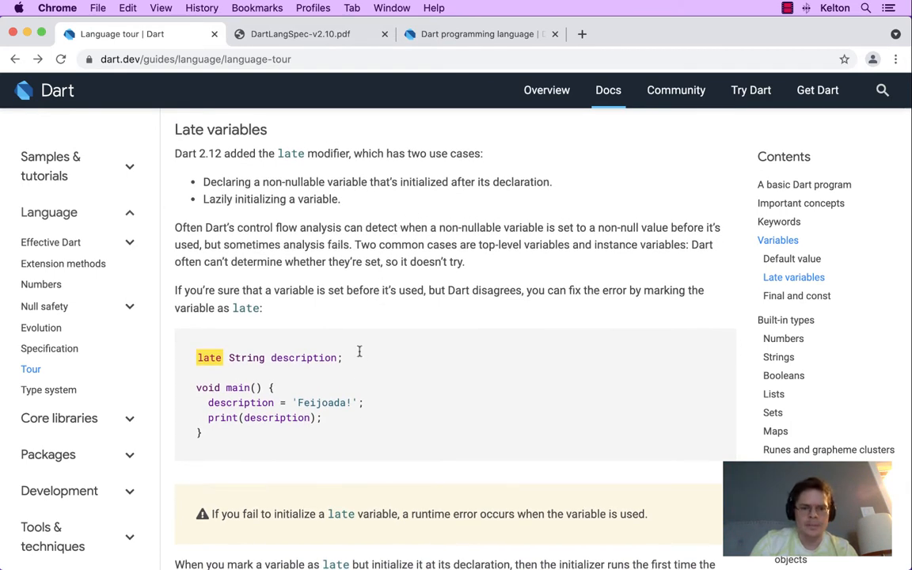
{"action": "mouse_move", "coordinate": [326, 463]}
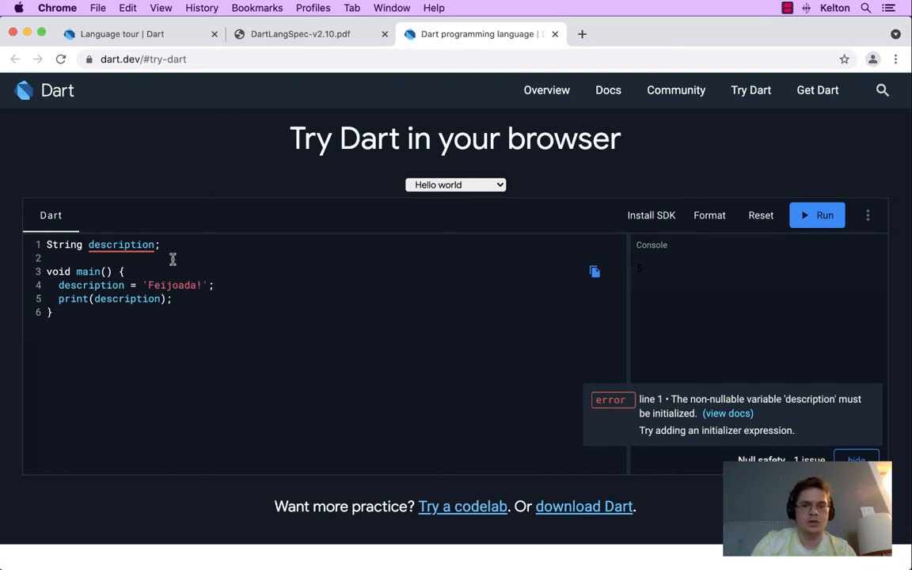
{"action": "mouse_move", "coordinate": [741, 399]}
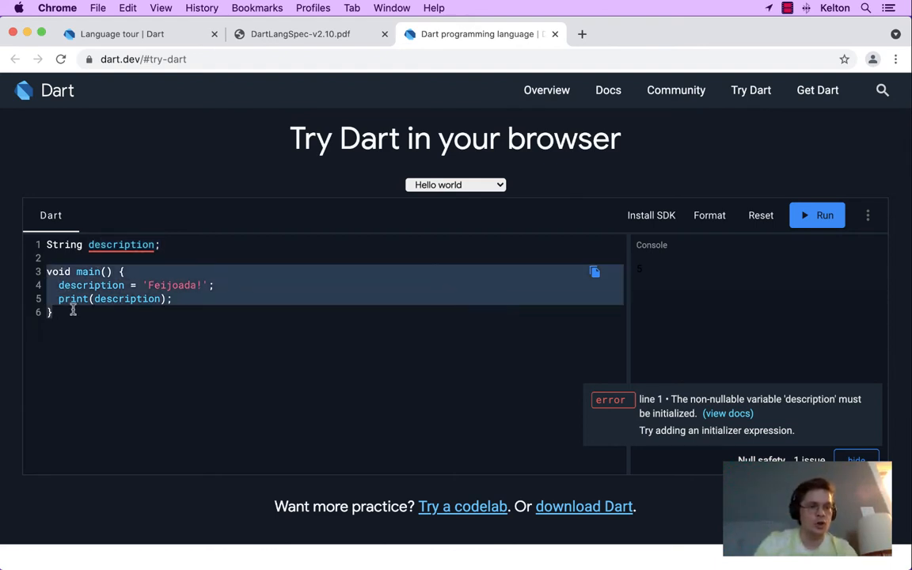
{"action": "left_click", "coordinate": [143, 285]}
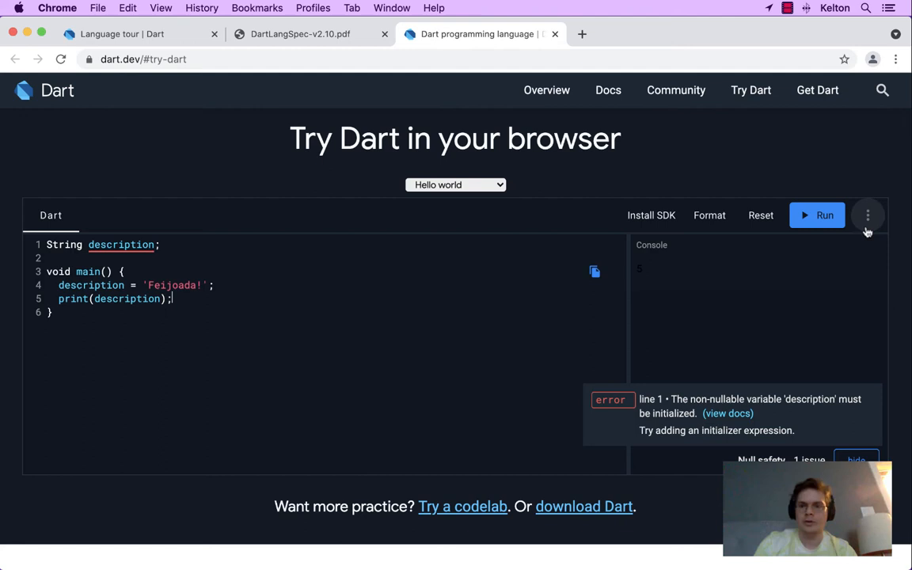
{"action": "mouse_move", "coordinate": [736, 376]}
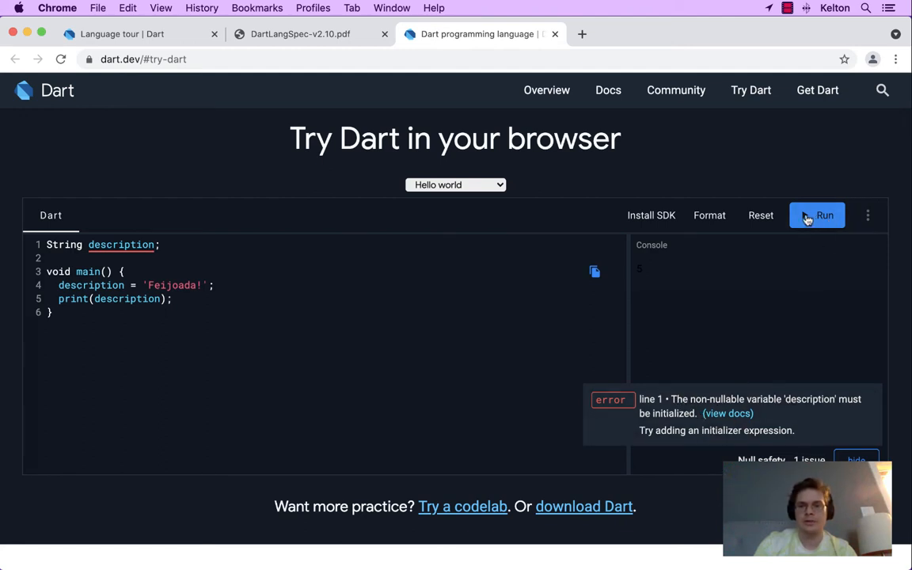
Run the example and get the compile error that description must be initialized
{"action": "left_click", "coordinate": [817, 215]}
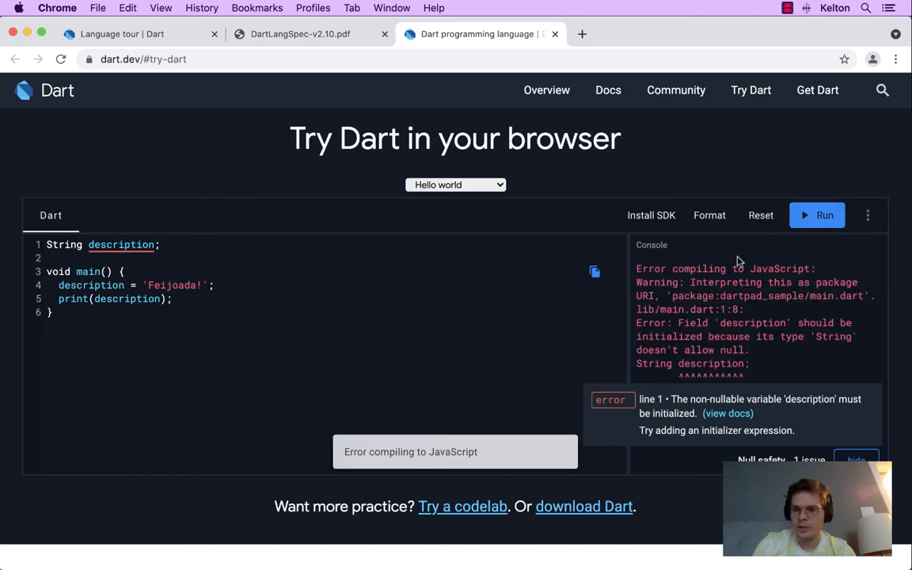
{"action": "mouse_move", "coordinate": [711, 356]}
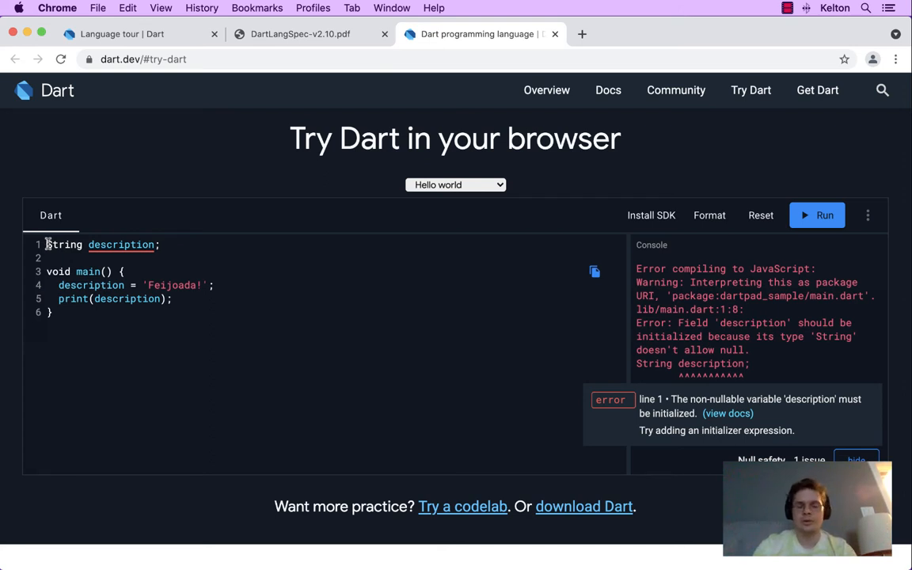
Add late before String description and rerun so the console prints Feijoada!
{"action": "type", "text": "late"}
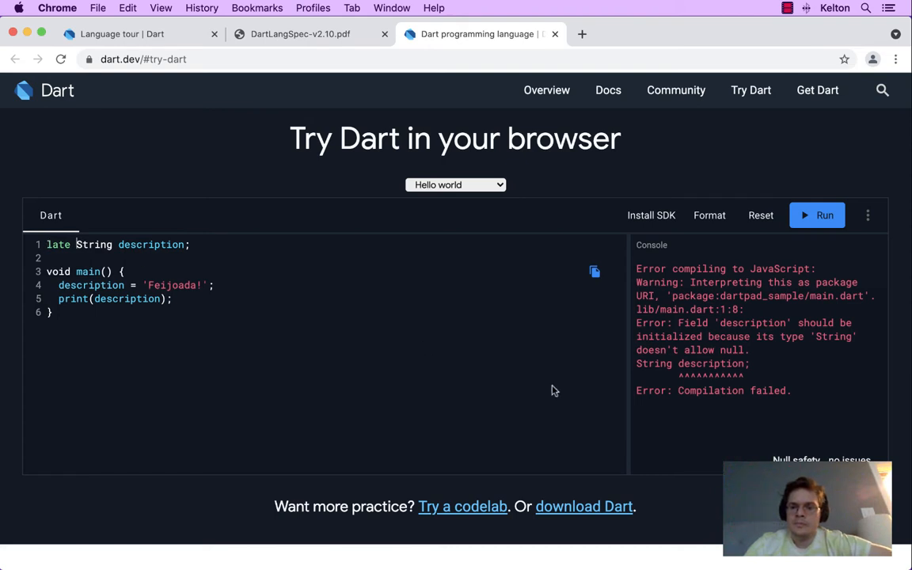
{"action": "mouse_move", "coordinate": [633, 454]}
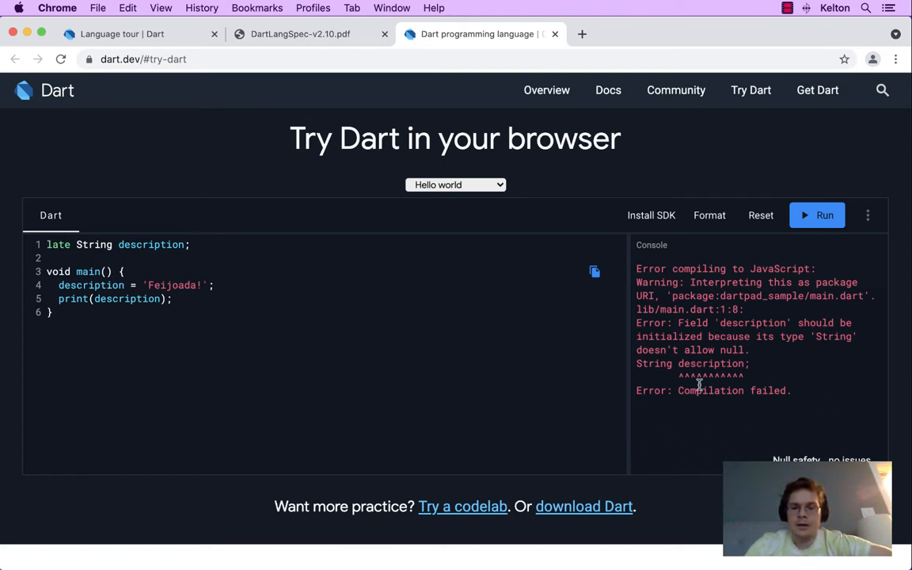
{"action": "left_click", "coordinate": [823, 215]}
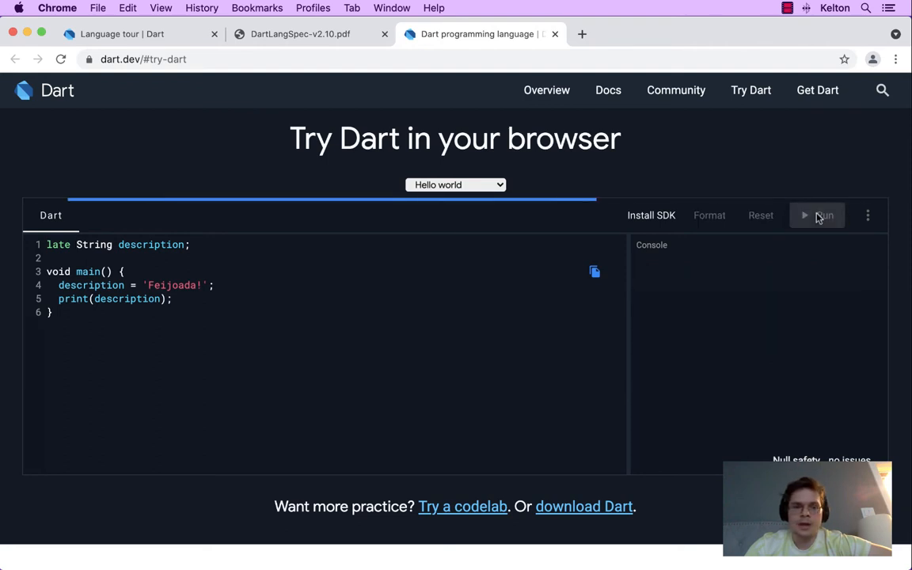
{"action": "mouse_move", "coordinate": [499, 406]}
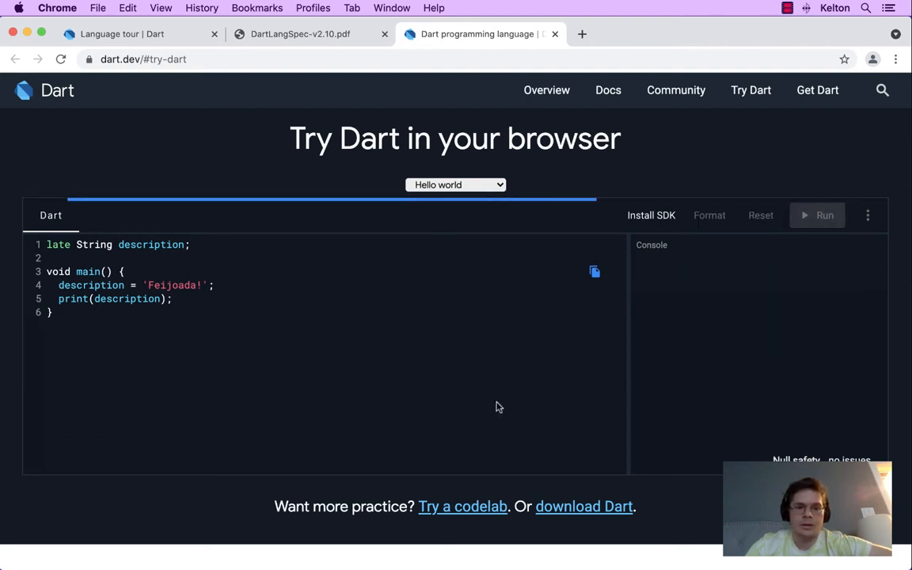
{"action": "left_click", "coordinate": [823, 215]}
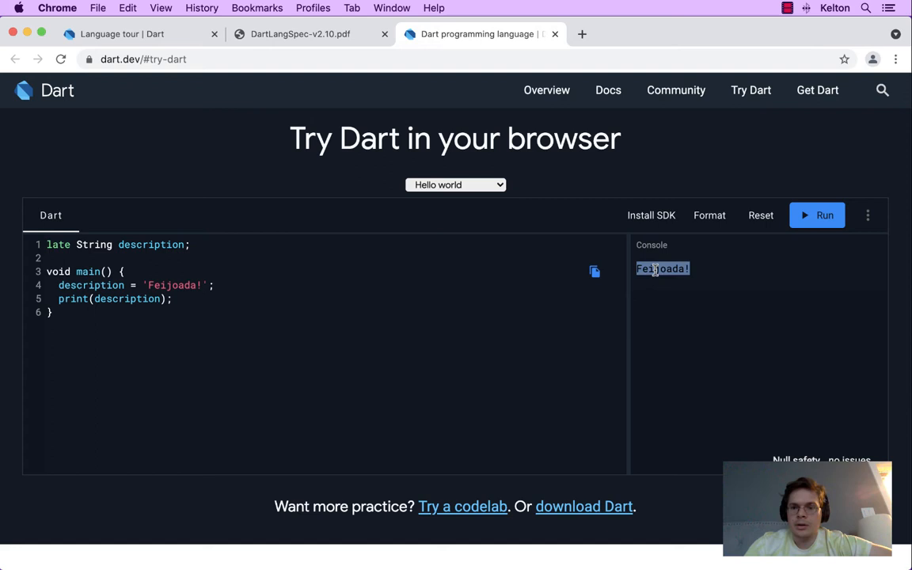
{"action": "mouse_move", "coordinate": [706, 347]}
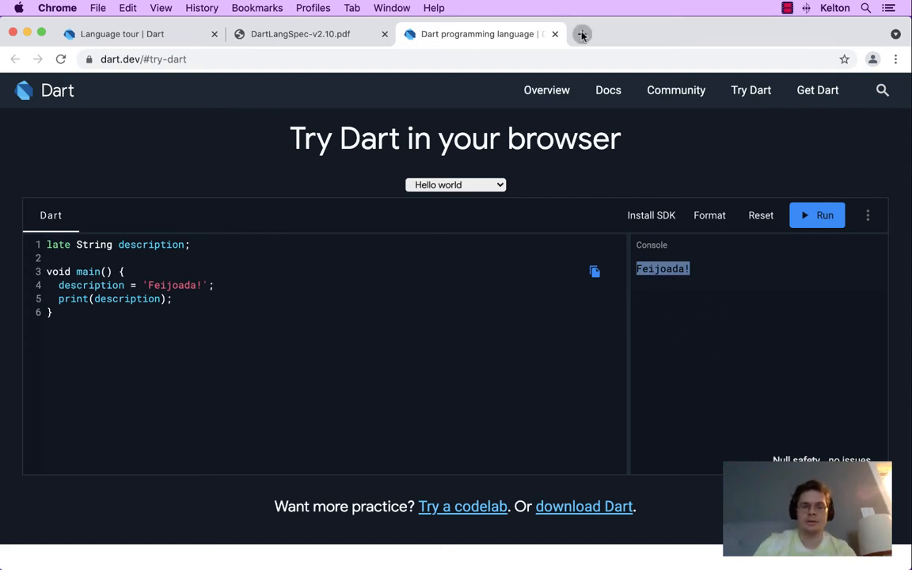
Search Google for Feijoada in a new tab and view the recipe results
{"action": "left_click", "coordinate": [582, 35]}
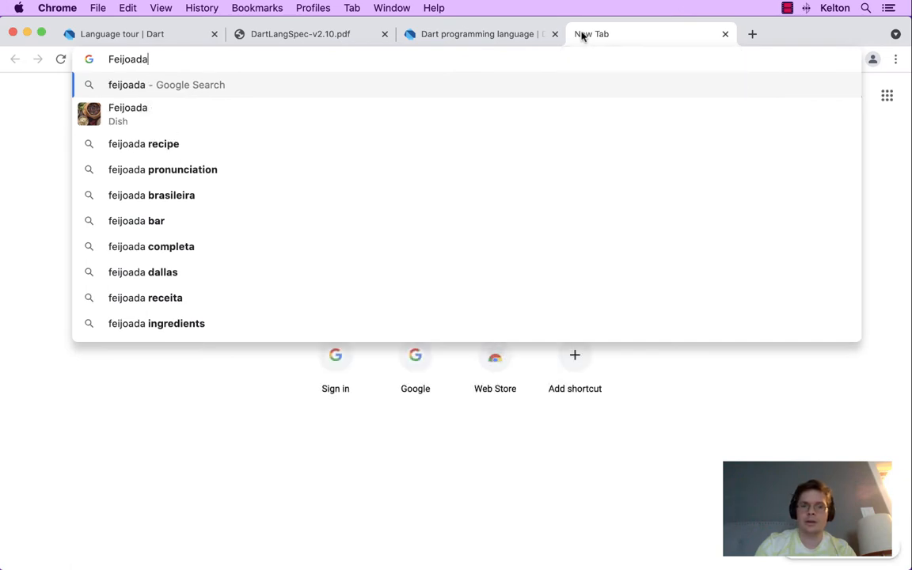
{"action": "key", "text": "Return"}
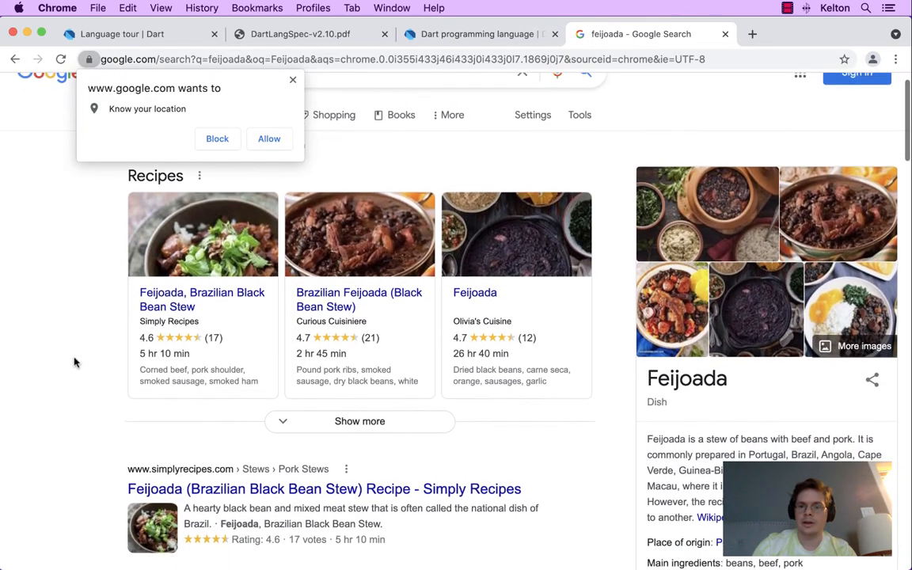
{"action": "scroll", "scroll_direction": "up", "scroll_amount": 3}
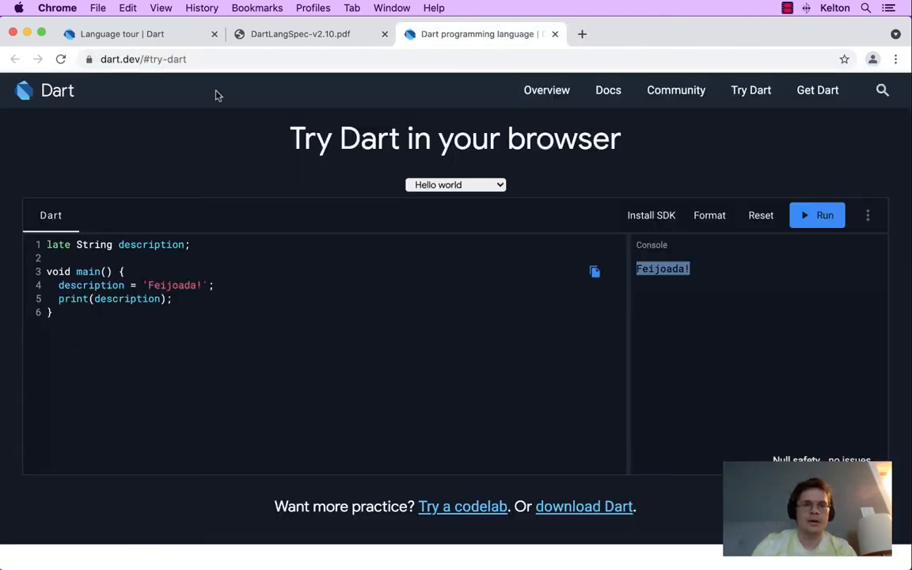
Read the Late variables section's control flow analysis paragraph and its lazy initialization example in the language tour
{"action": "left_click", "coordinate": [123, 35]}
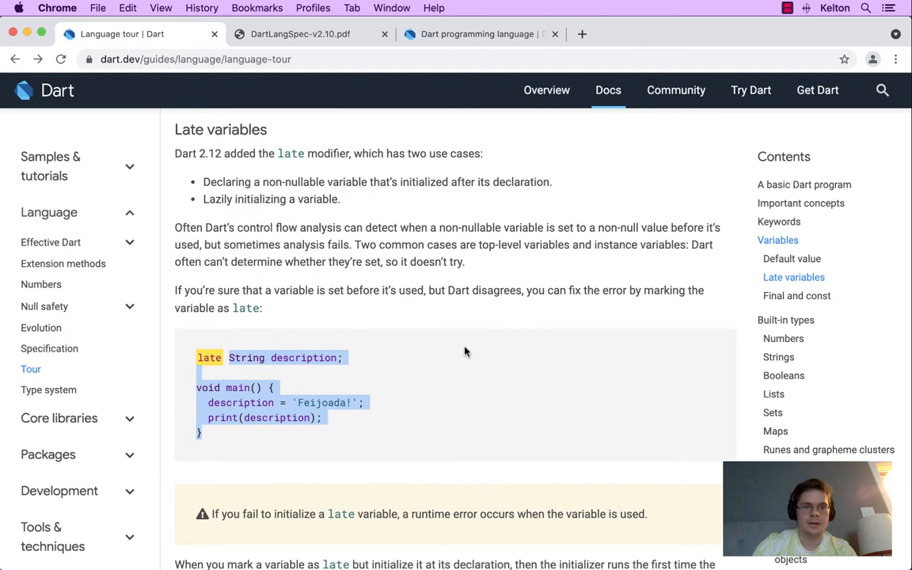
{"action": "mouse_move", "coordinate": [387, 382]}
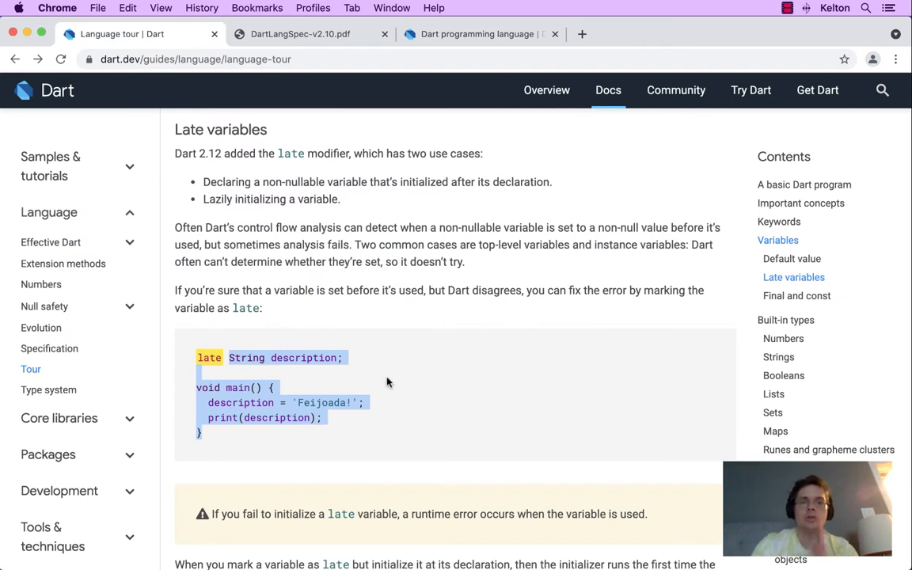
{"action": "left_click_drag", "start_coordinate": [174, 228], "coordinate": [465, 263]}
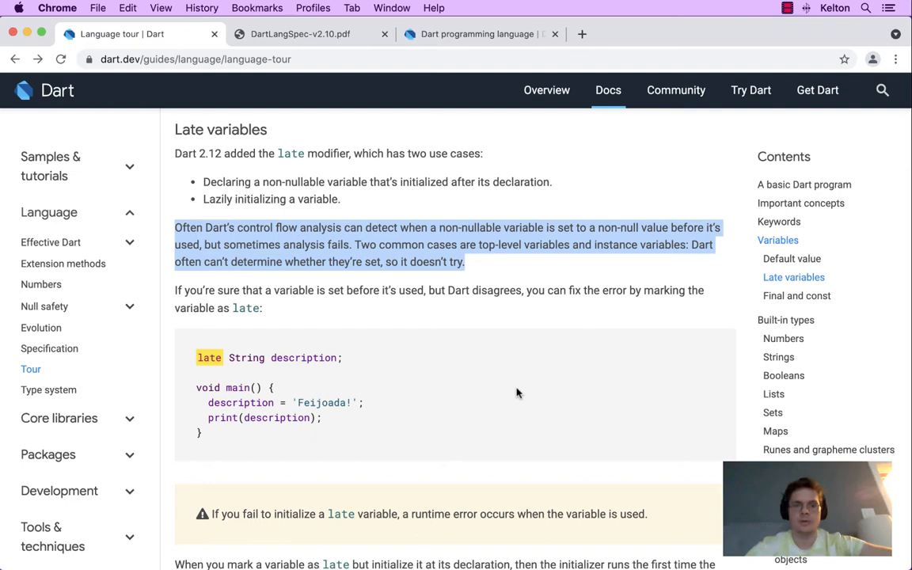
{"action": "mouse_move", "coordinate": [334, 266]}
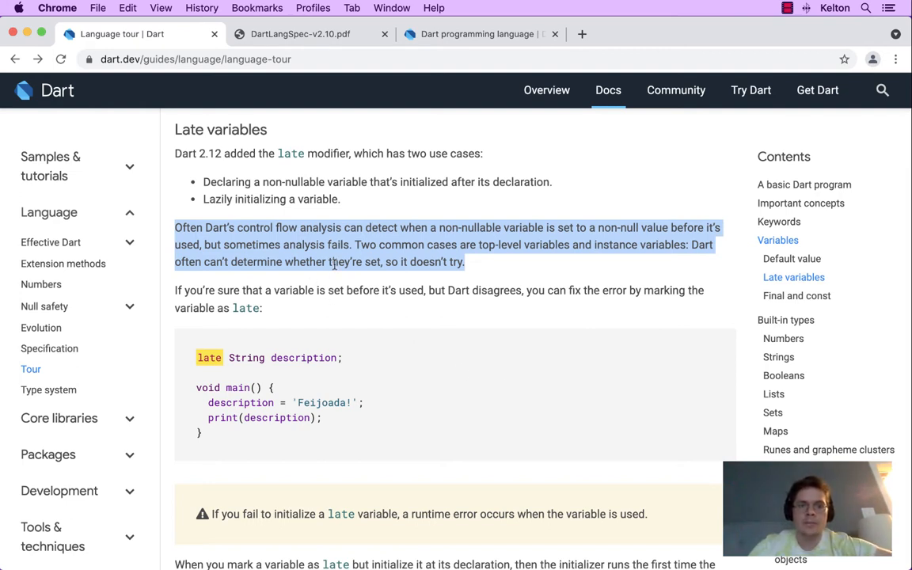
{"action": "mouse_move", "coordinate": [410, 247]}
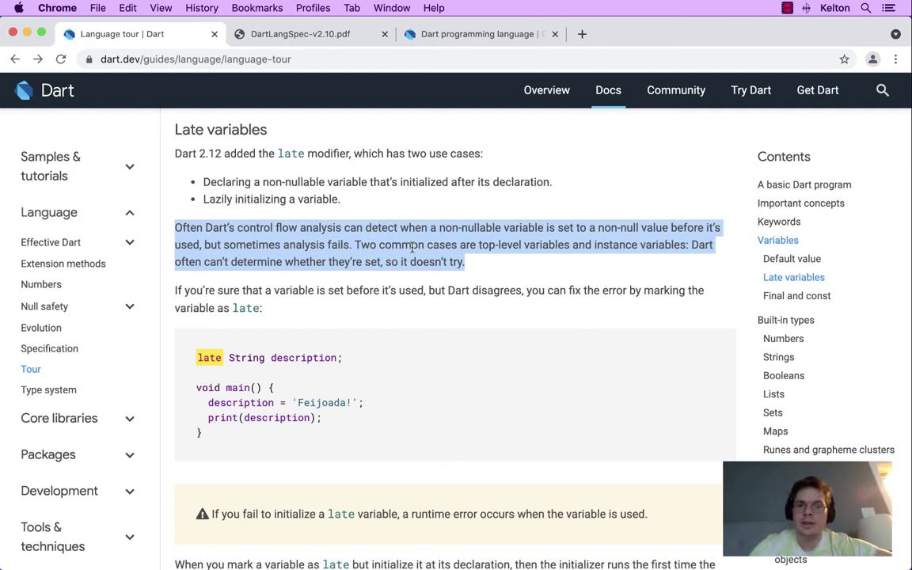
{"action": "mouse_move", "coordinate": [585, 263]}
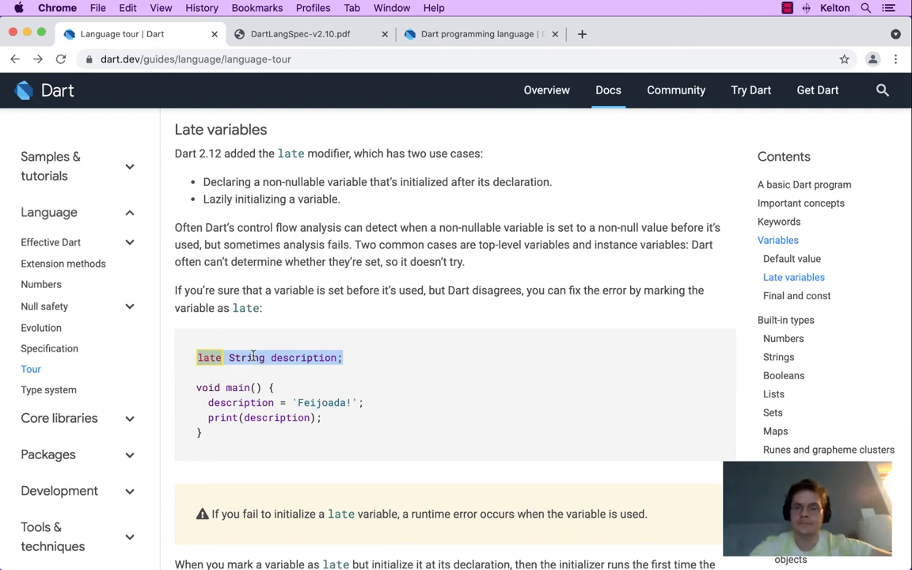
{"action": "mouse_move", "coordinate": [351, 320]}
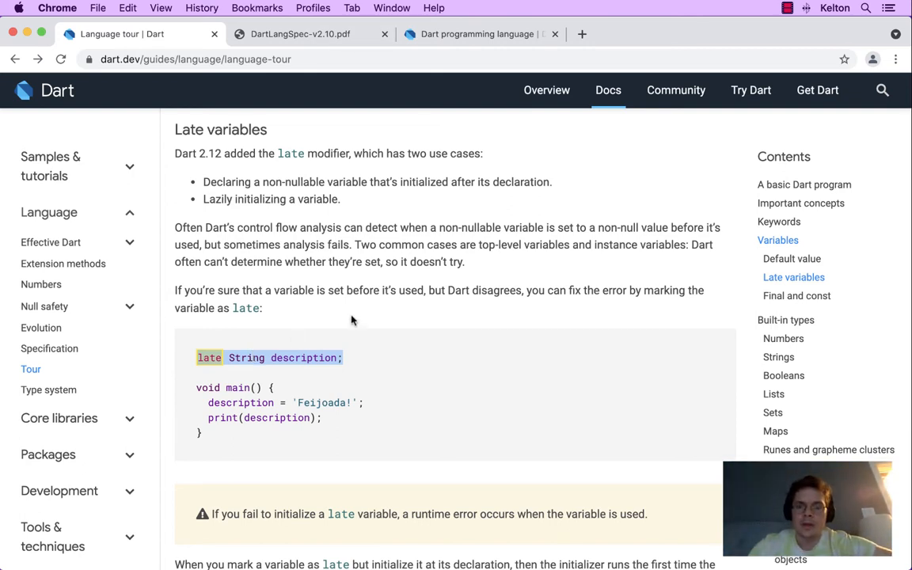
{"action": "mouse_move", "coordinate": [441, 351]}
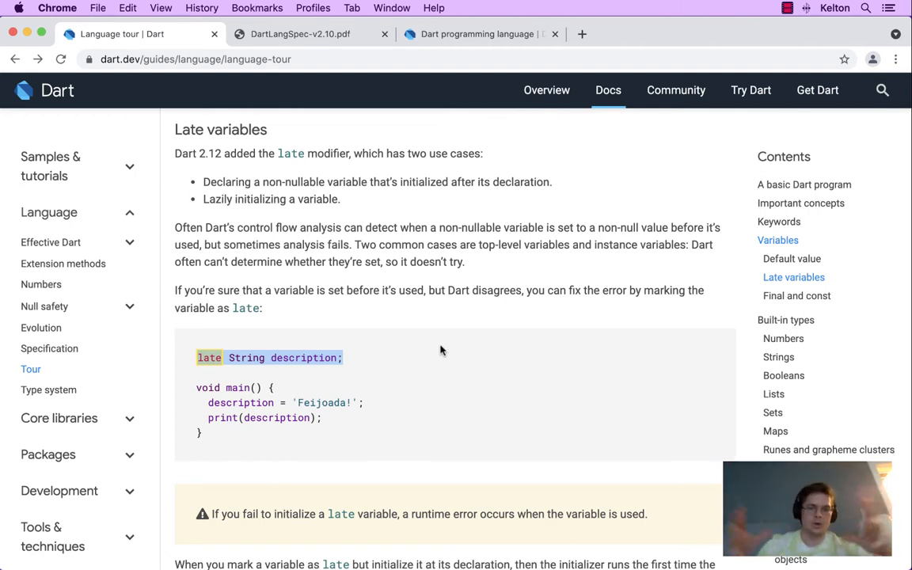
{"action": "mouse_move", "coordinate": [168, 393]}
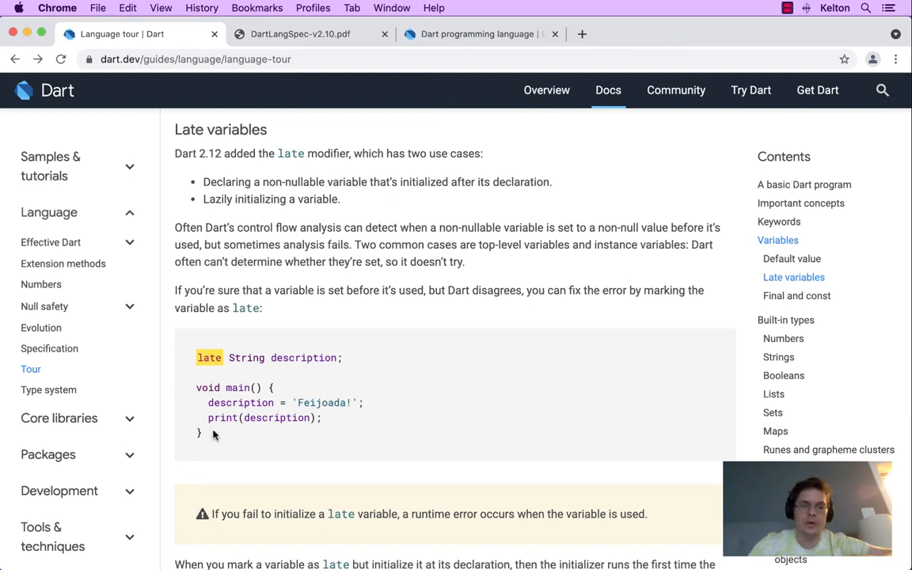
{"action": "mouse_move", "coordinate": [466, 307]}
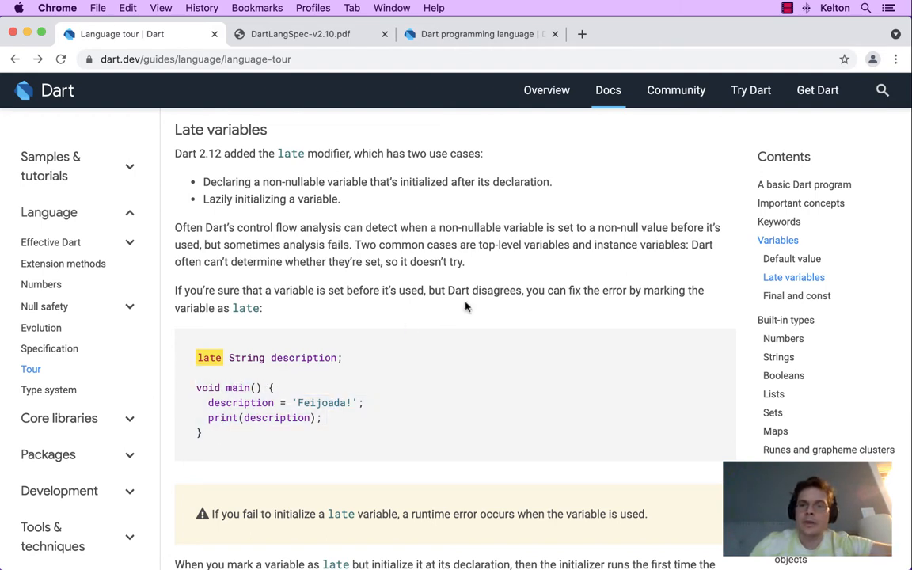
{"action": "mouse_move", "coordinate": [551, 230]}
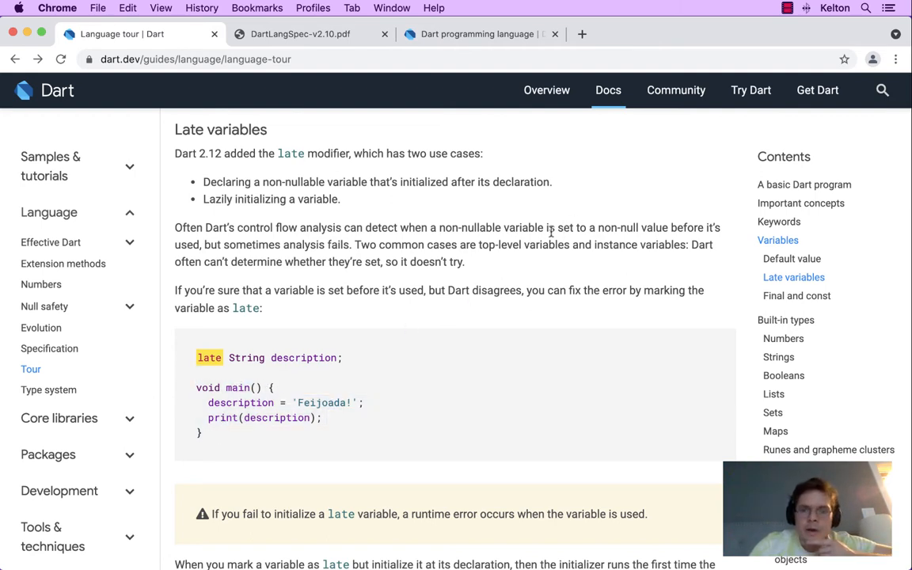
{"action": "mouse_move", "coordinate": [339, 260]}
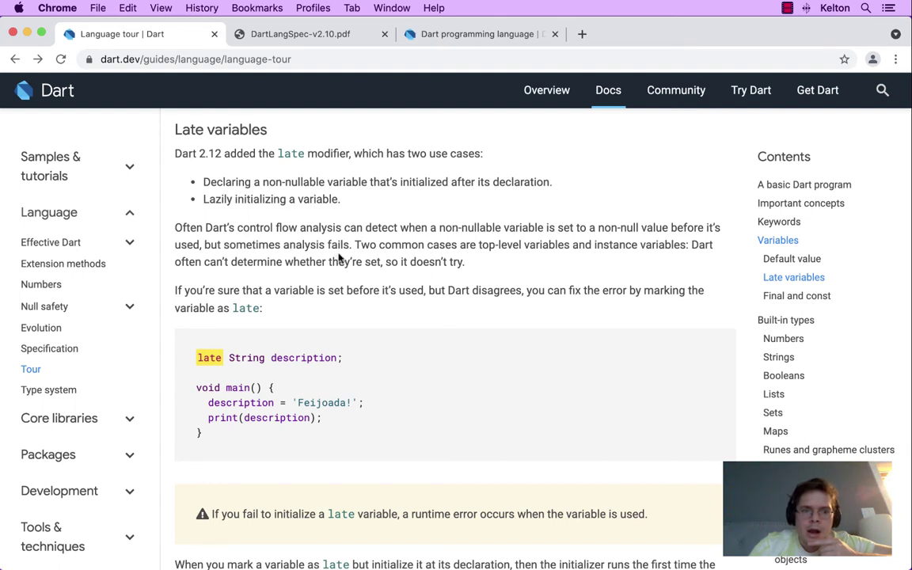
{"action": "mouse_move", "coordinate": [513, 249]}
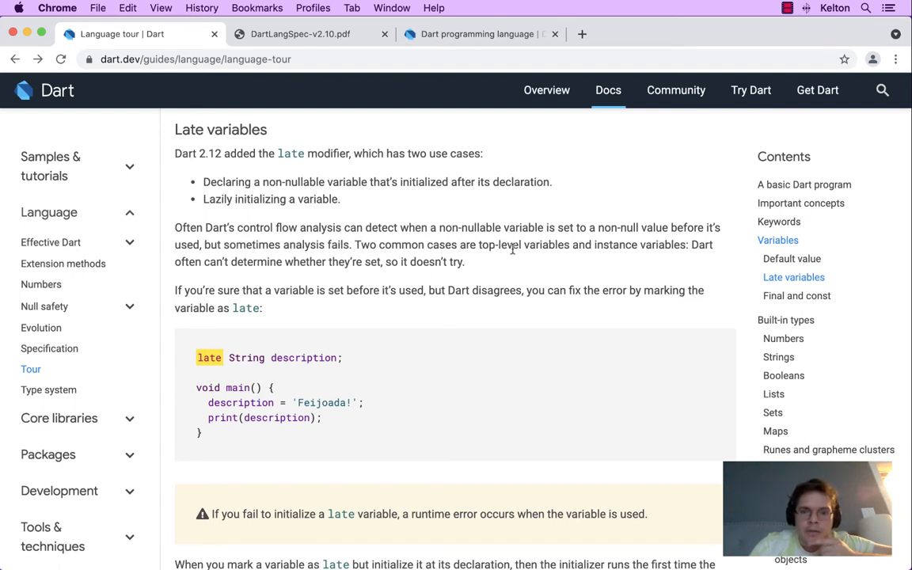
{"action": "mouse_move", "coordinate": [598, 244]}
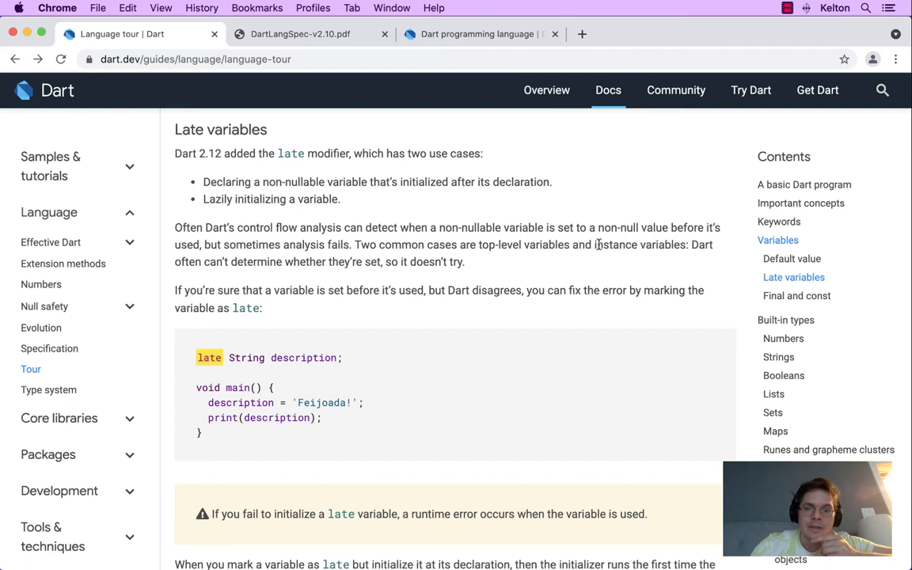
{"action": "double_click", "coordinate": [639, 244]}
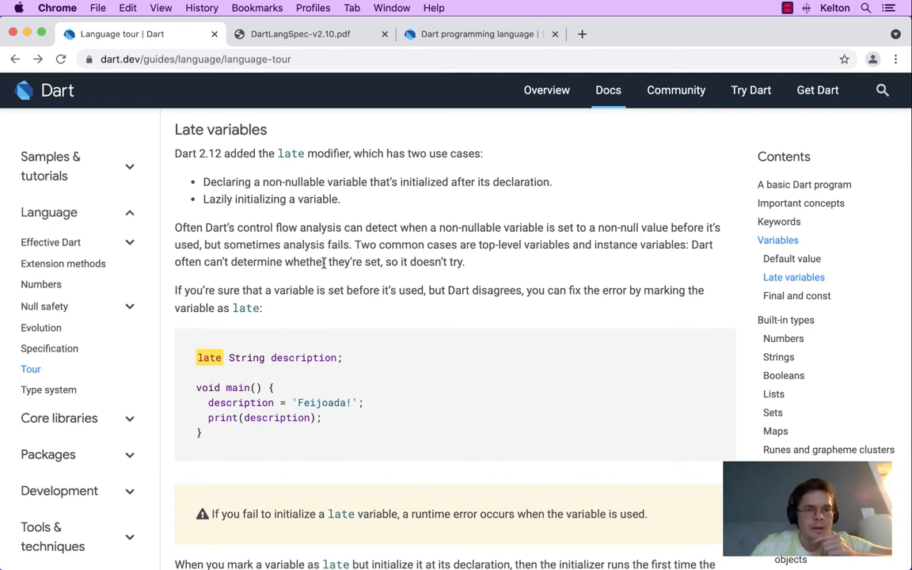
{"action": "mouse_move", "coordinate": [283, 326]}
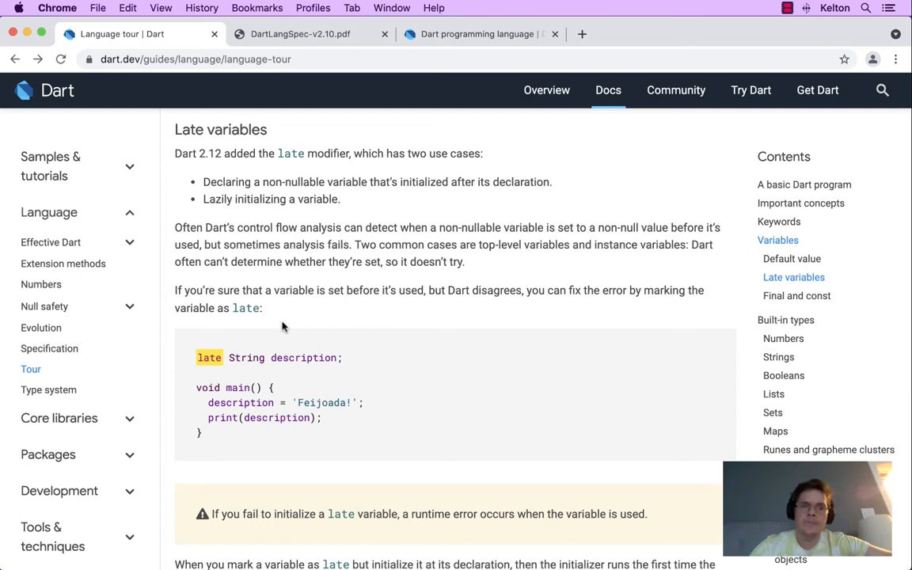
{"action": "mouse_move", "coordinate": [341, 281]}
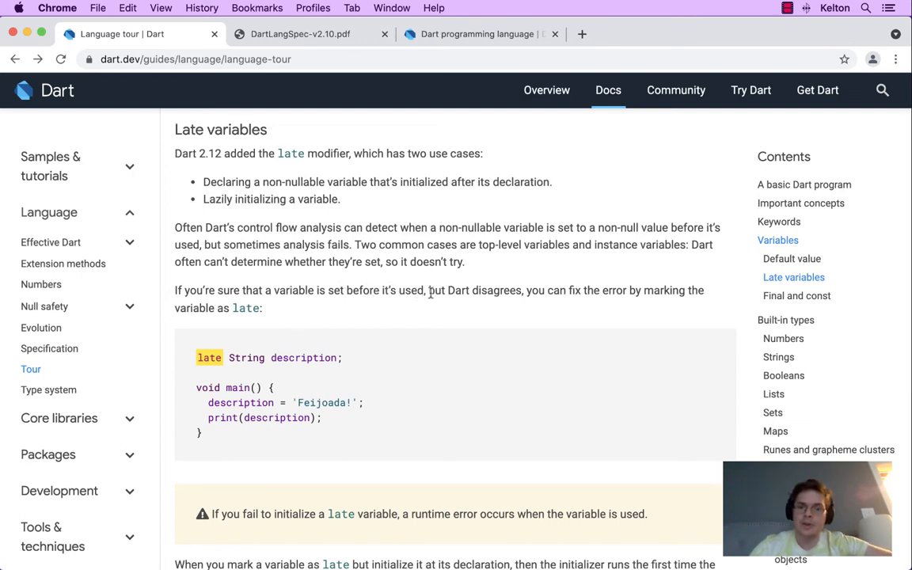
{"action": "mouse_move", "coordinate": [298, 309]}
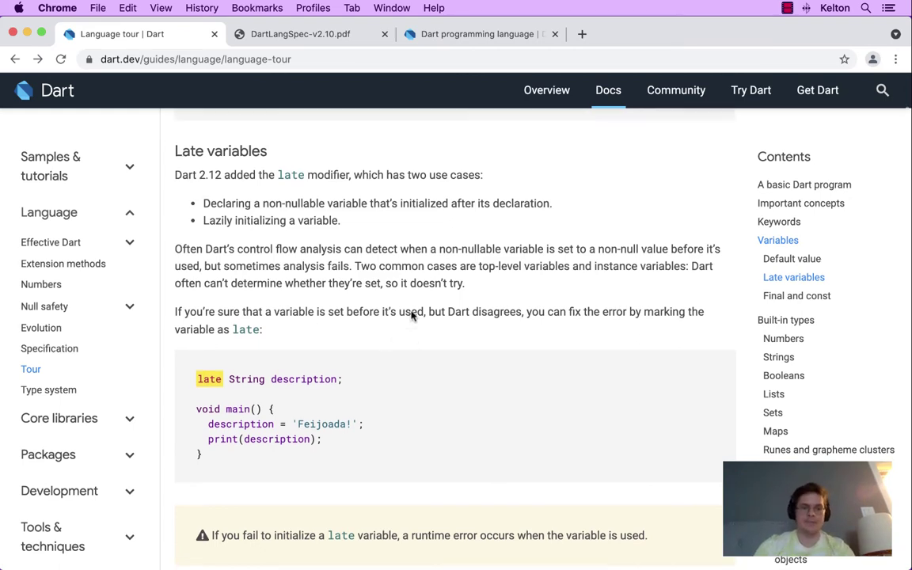
{"action": "scroll", "scroll_direction": "down", "scroll_amount": 3}
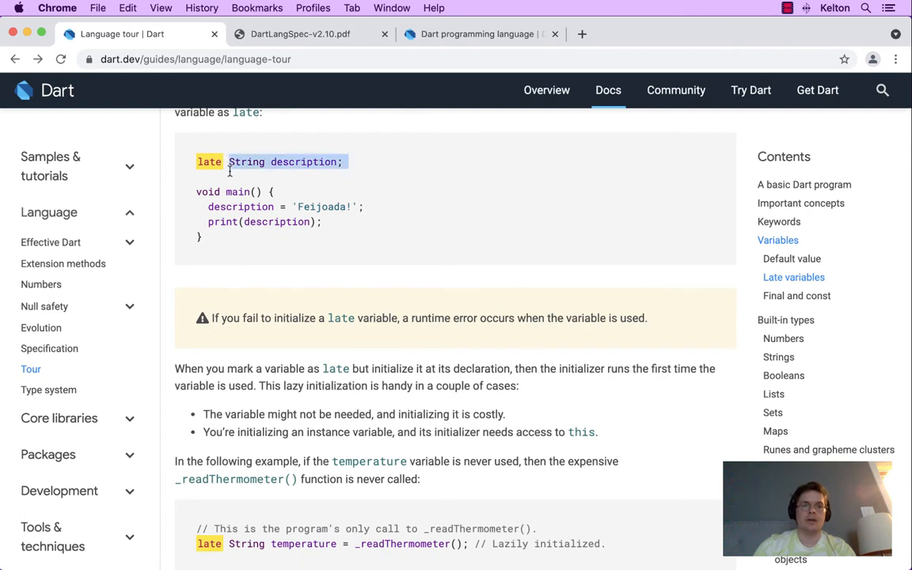
{"action": "left_click", "coordinate": [257, 177]}
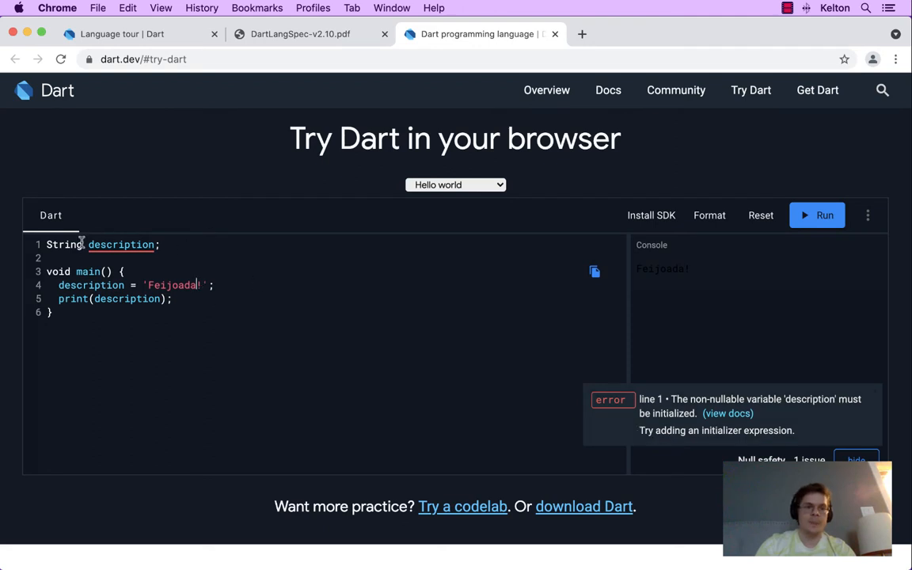
Declare description as nullable String? instead of late and rerun, printing Feijoada! with no issues
{"action": "type", "text": "?"}
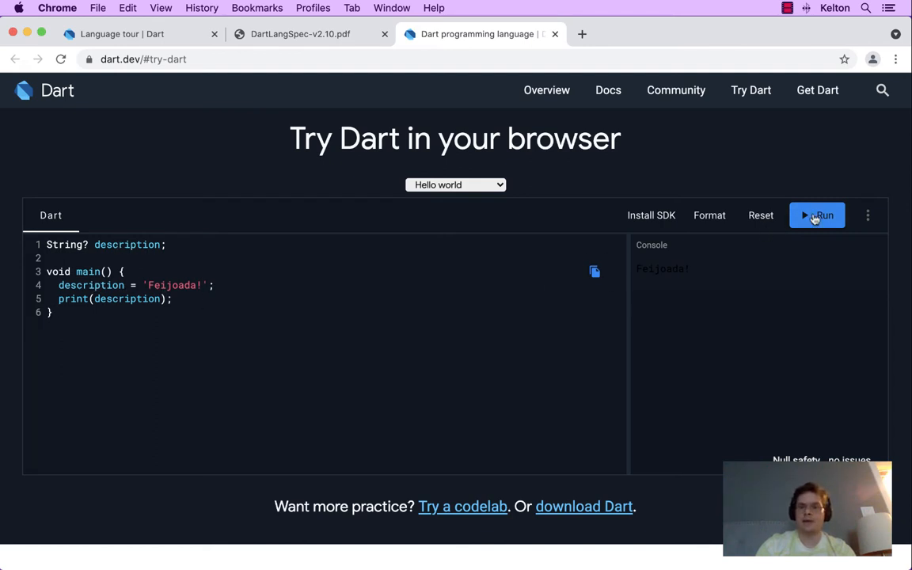
{"action": "left_click", "coordinate": [816, 215]}
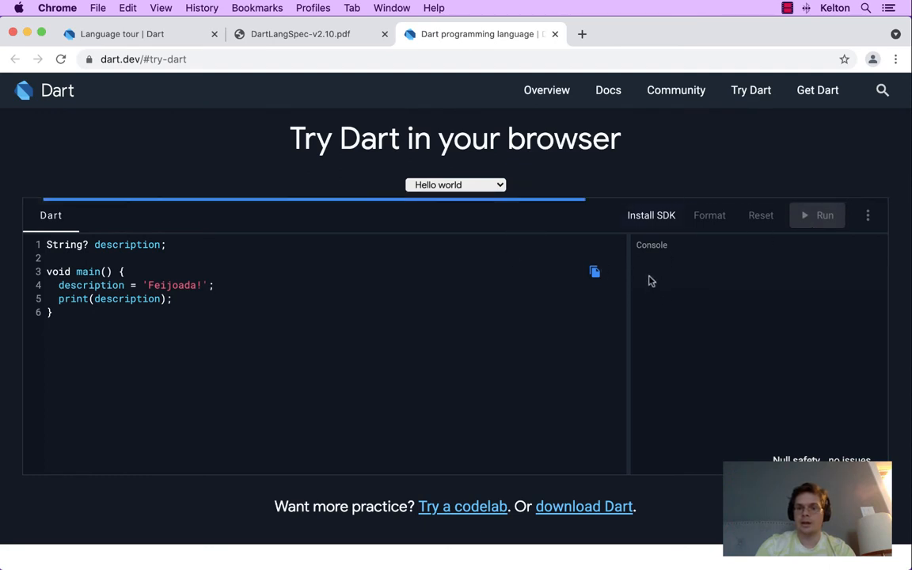
{"action": "left_click", "coordinate": [817, 215]}
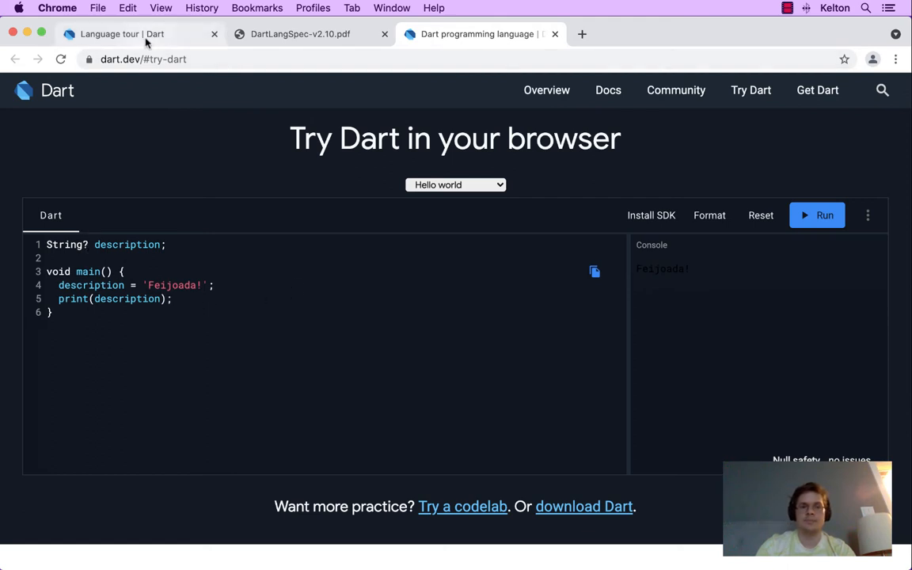
View the late String temperature = _readThermometer() example in the docs, then return to the editor
{"action": "left_click", "coordinate": [119, 33]}
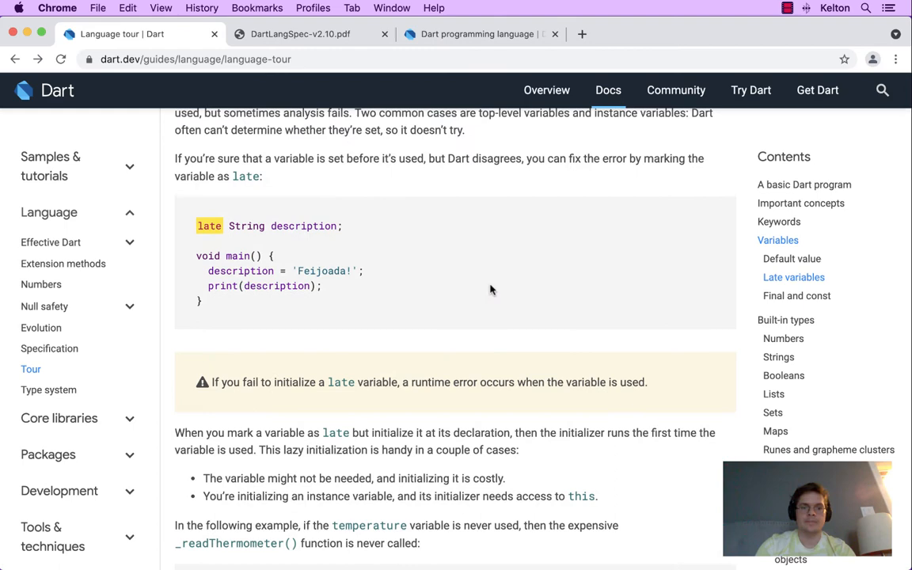
{"action": "scroll", "scroll_direction": "down", "scroll_amount": 3}
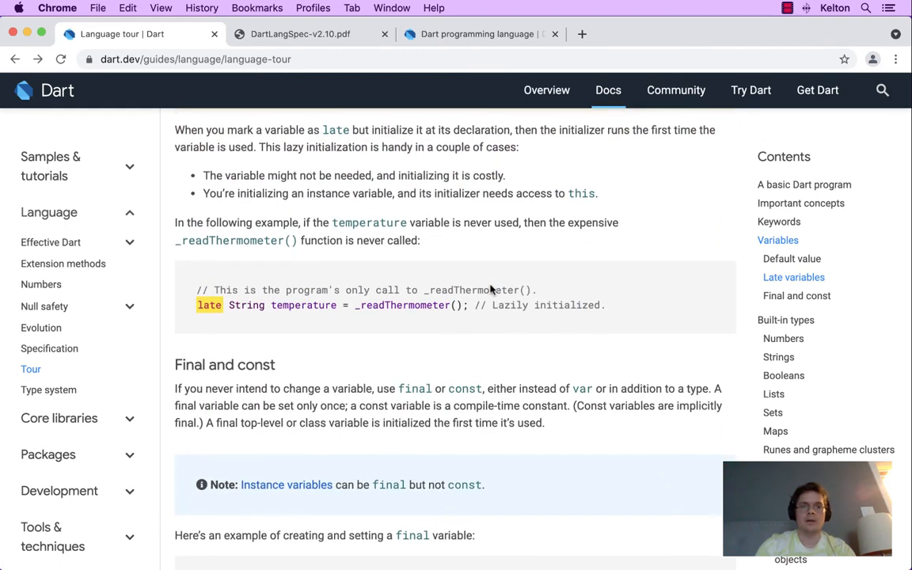
{"action": "mouse_move", "coordinate": [361, 136]}
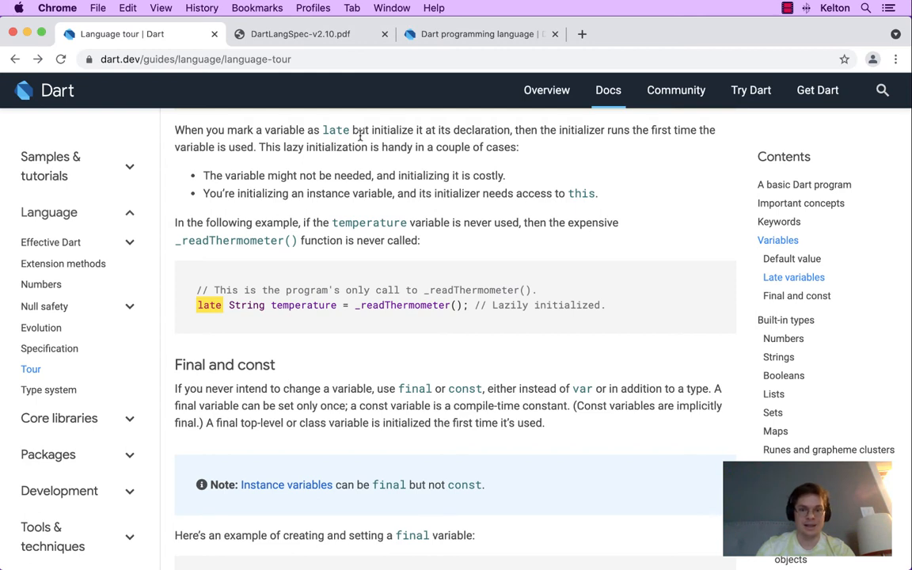
{"action": "left_click", "coordinate": [475, 35]}
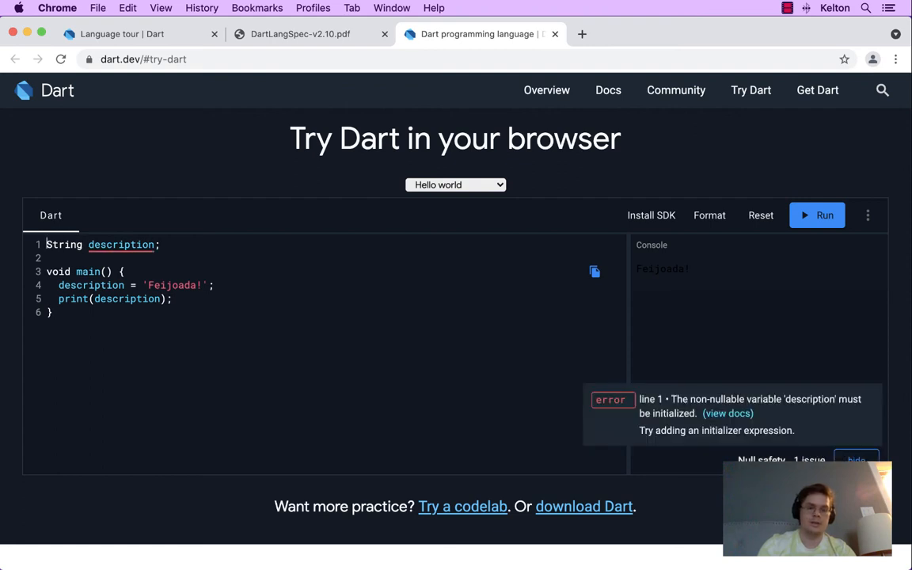
Make line 1 read late String description = 'some other string';
{"action": "type", "text": "late"}
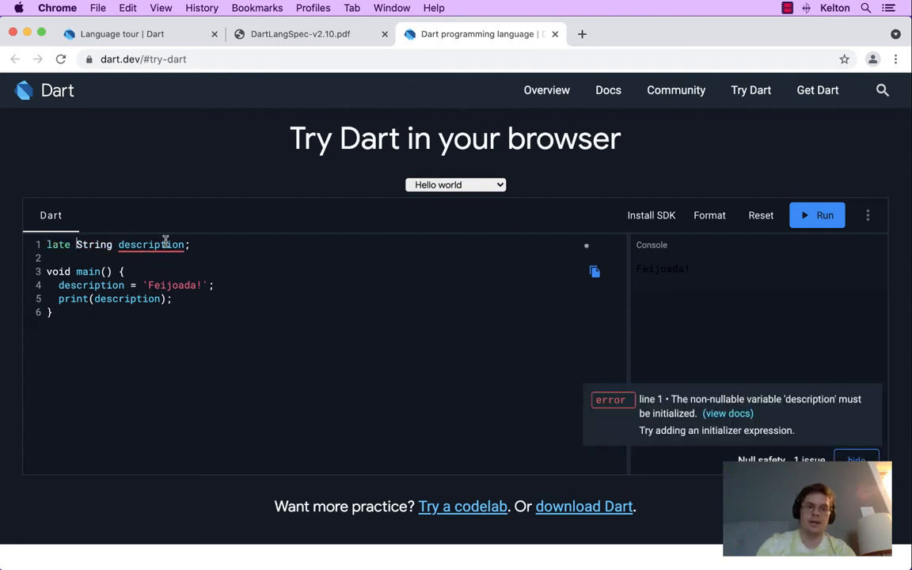
{"action": "type", "text": "= '"}
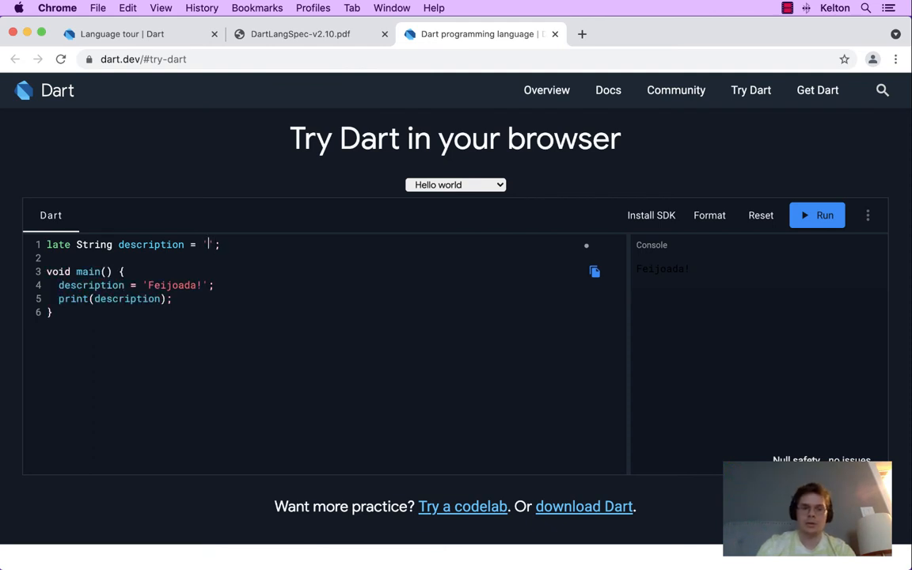
{"action": "type", "text": "some other st"}
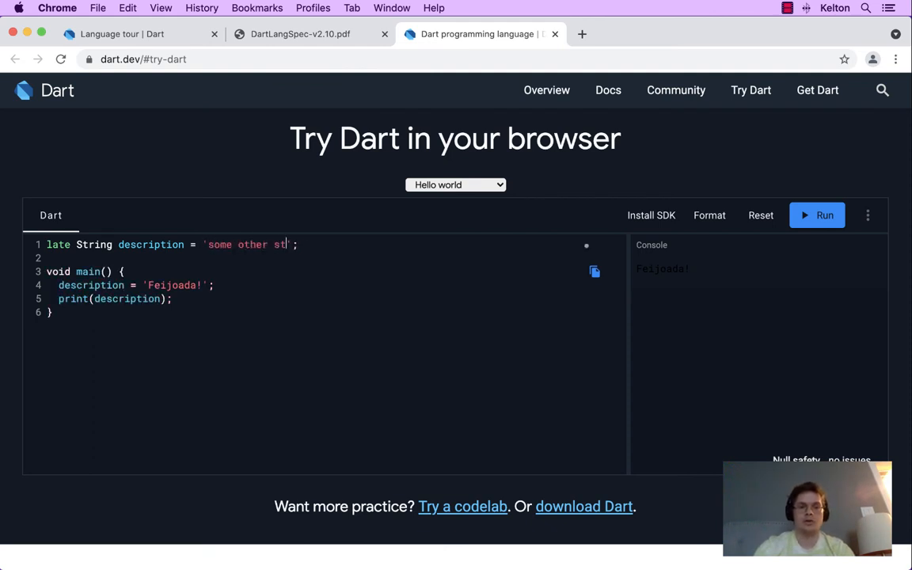
{"action": "type", "text": "ring"}
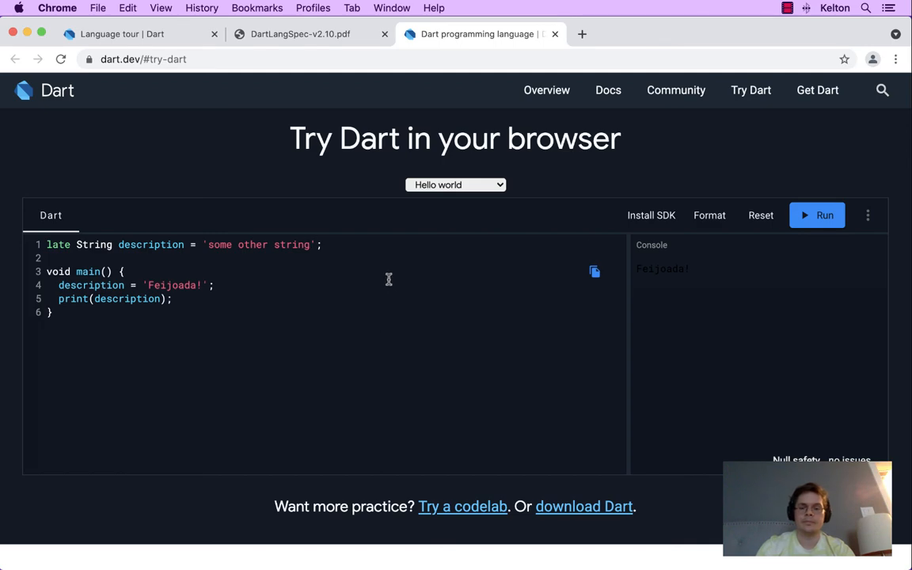
{"action": "left_click", "coordinate": [123, 33]}
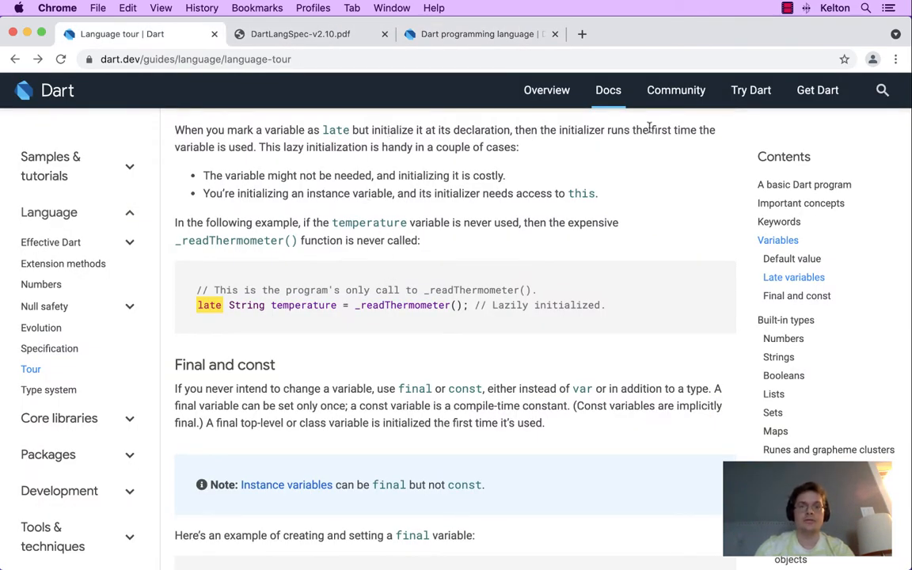
{"action": "mouse_move", "coordinate": [291, 149]}
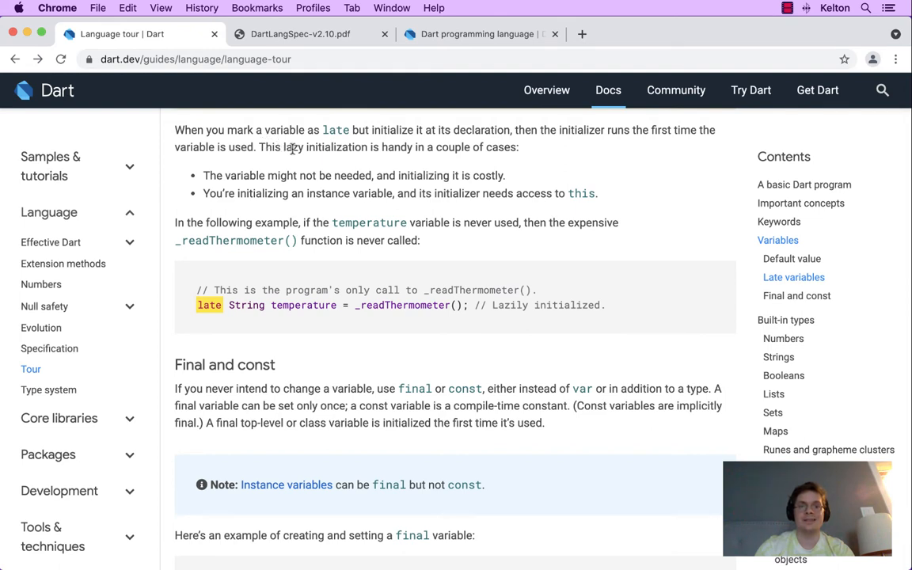
{"action": "mouse_move", "coordinate": [428, 139]}
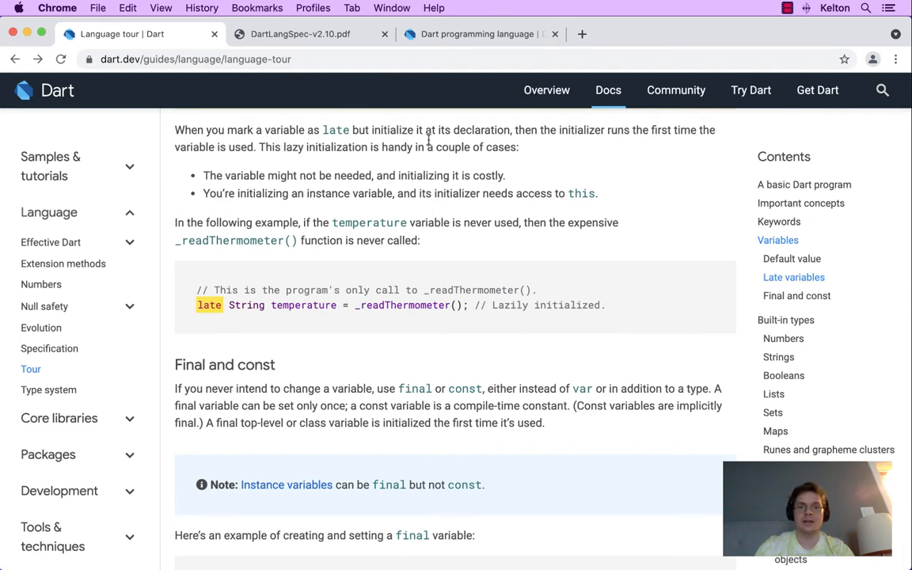
{"action": "mouse_move", "coordinate": [617, 133]}
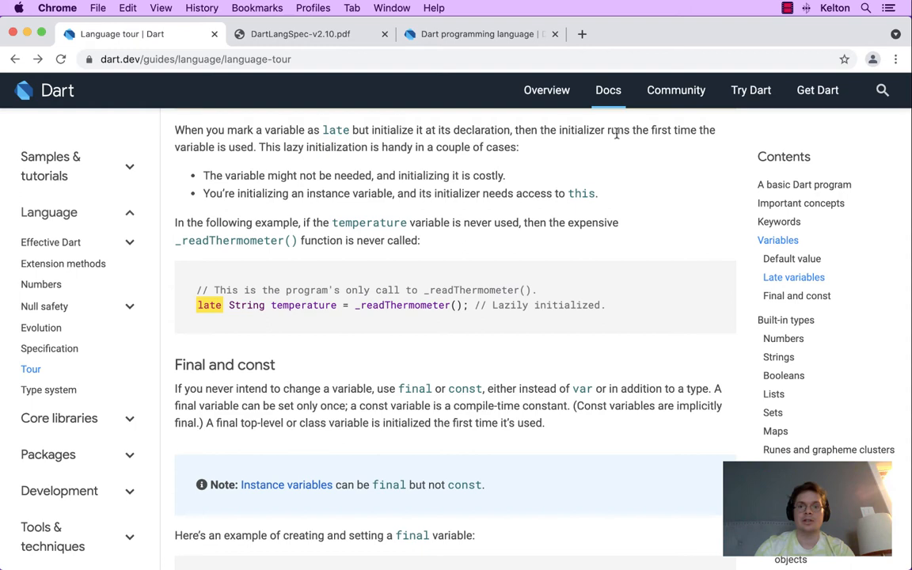
{"action": "mouse_move", "coordinate": [313, 149]}
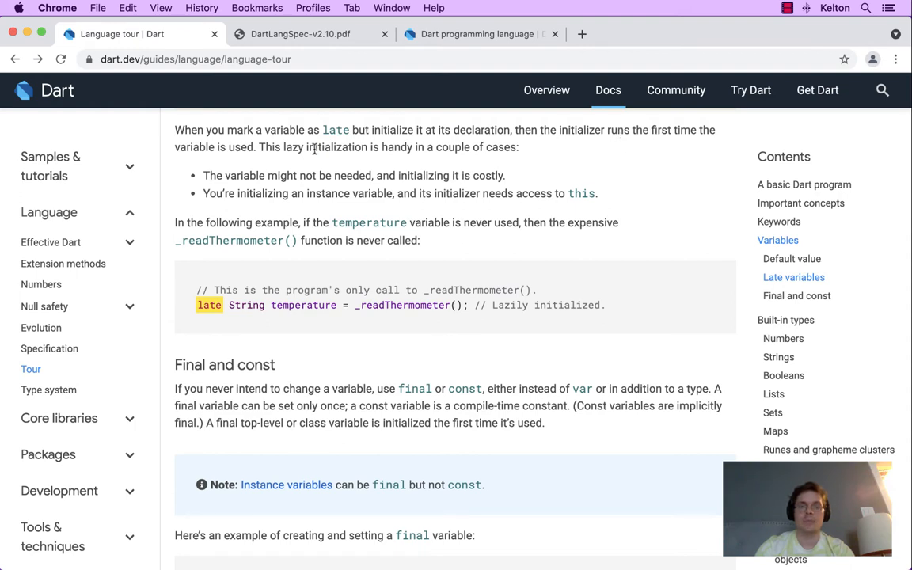
{"action": "mouse_move", "coordinate": [474, 35]}
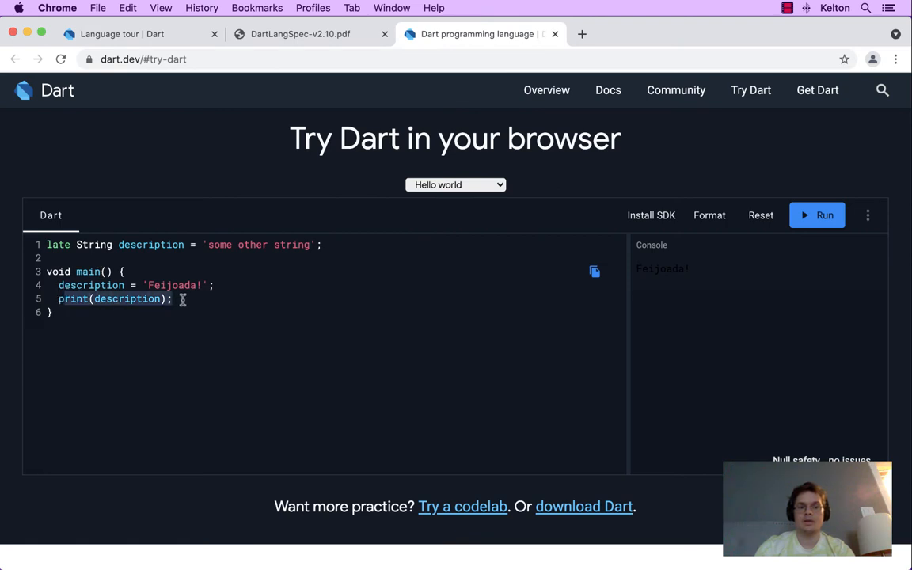
Rerun the sketch initialized to 'some other string' and confirm the output is still Feijoada!
{"action": "left_click", "coordinate": [823, 216]}
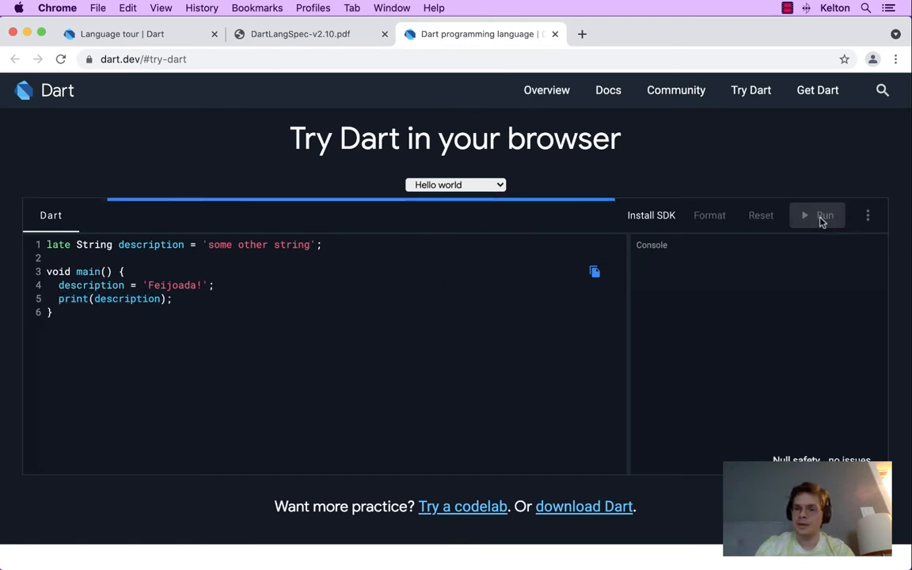
{"action": "left_click", "coordinate": [824, 215]}
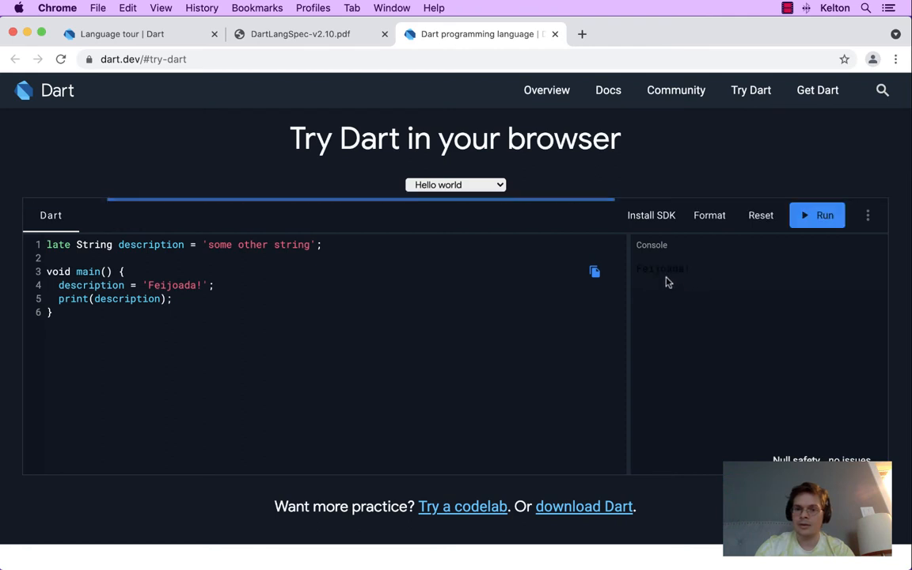
{"action": "double_click", "coordinate": [659, 269]}
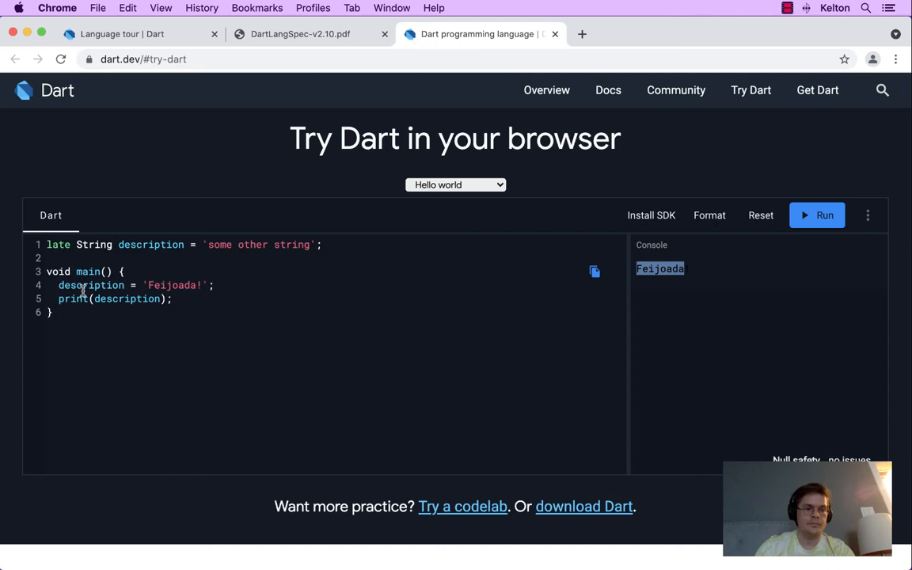
{"action": "left_click", "coordinate": [216, 285]}
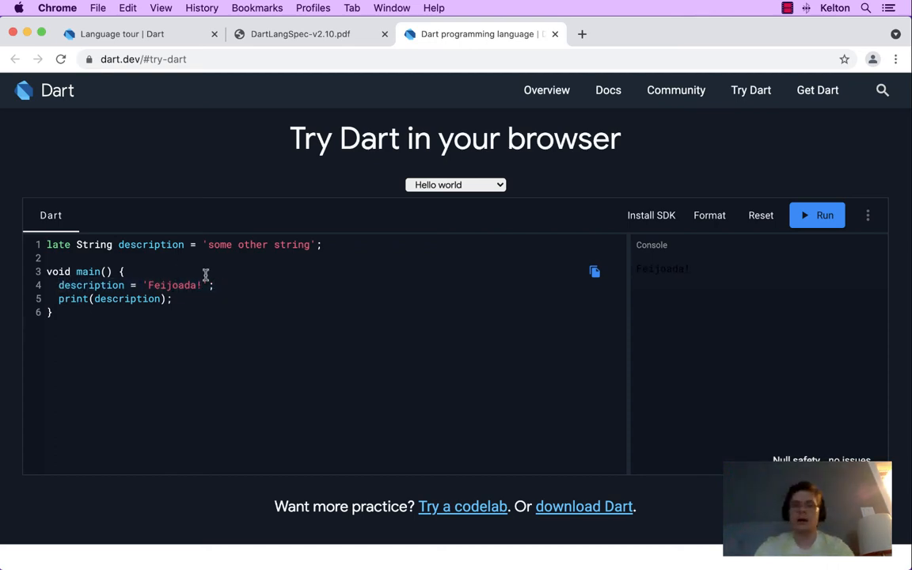
{"action": "left_click", "coordinate": [119, 33]}
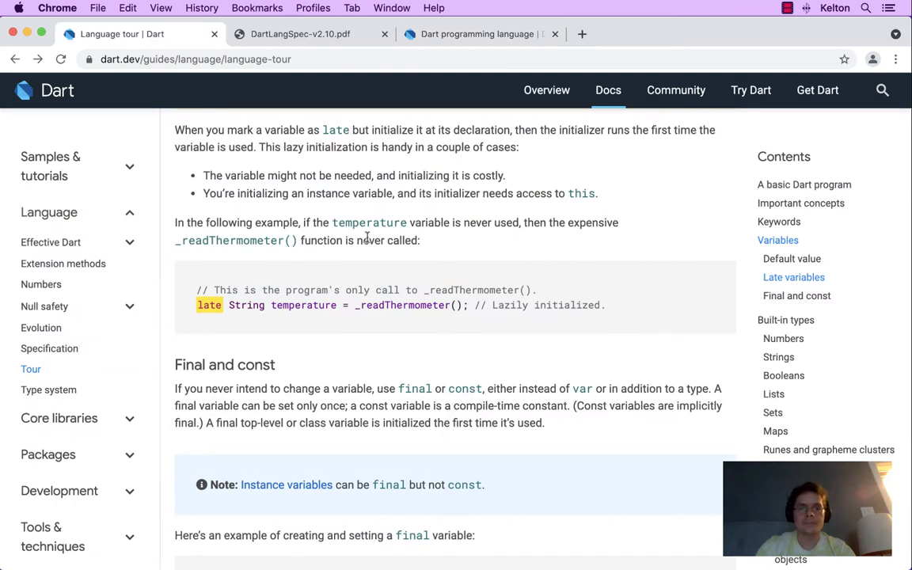
{"action": "mouse_move", "coordinate": [370, 155]}
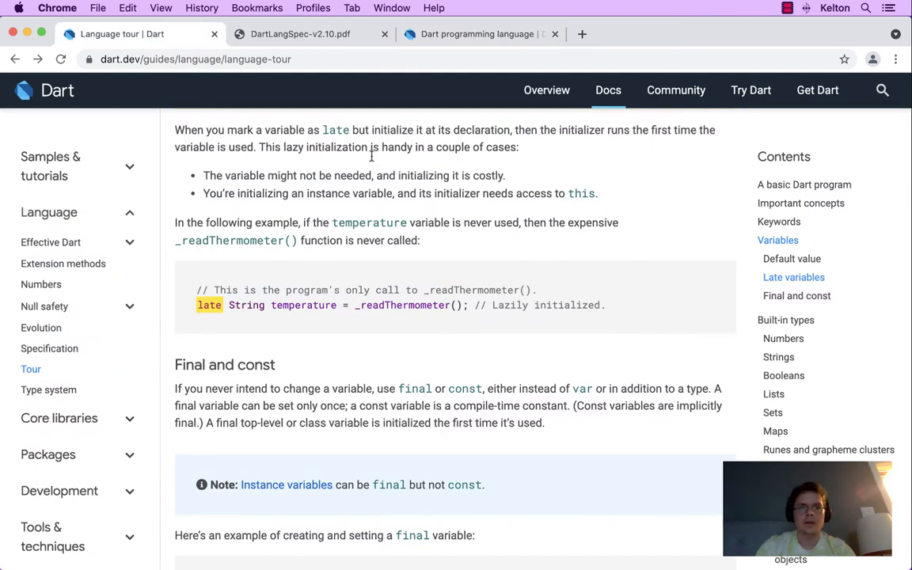
{"action": "mouse_move", "coordinate": [428, 193]}
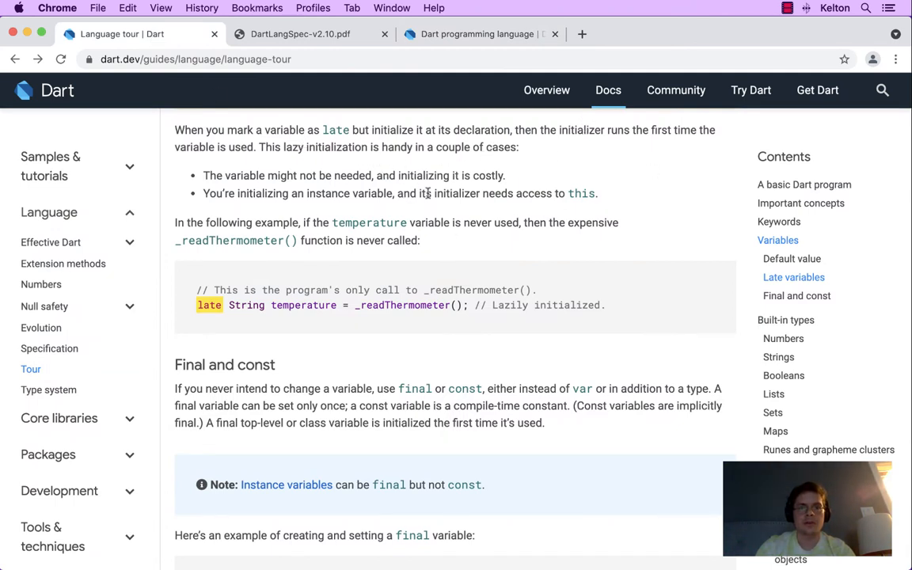
{"action": "mouse_move", "coordinate": [700, 235]}
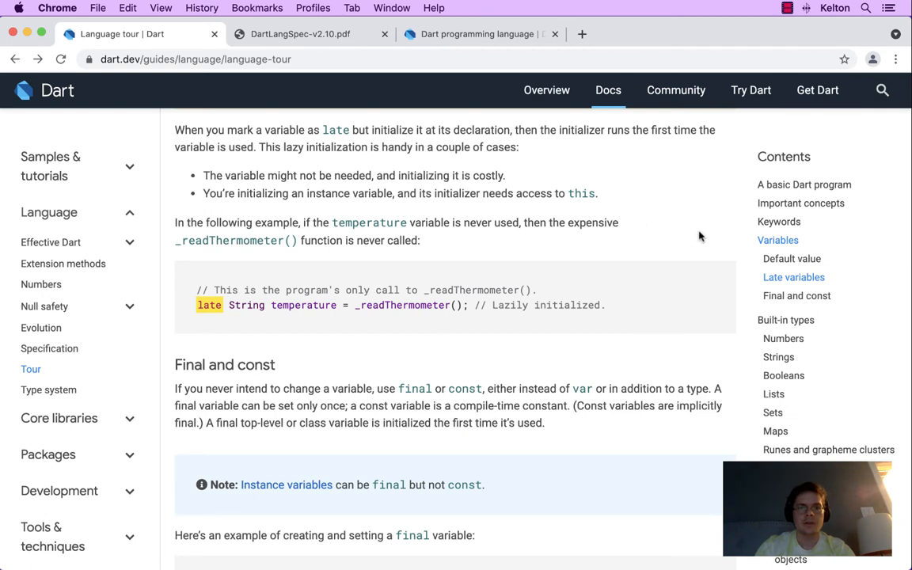
{"action": "mouse_move", "coordinate": [418, 177]}
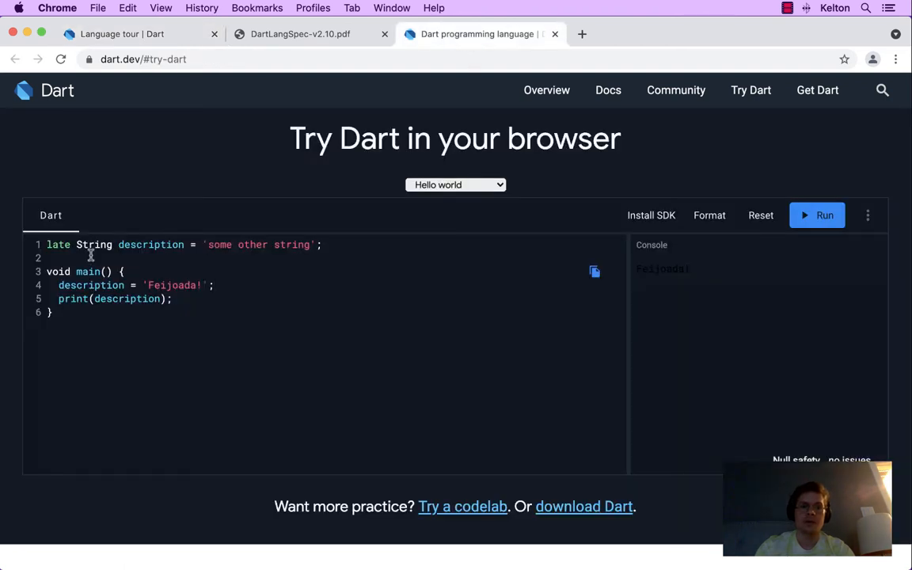
Inspect the String type and 'some other string' initializer in the declaration, then return to the docs
{"action": "double_click", "coordinate": [218, 244]}
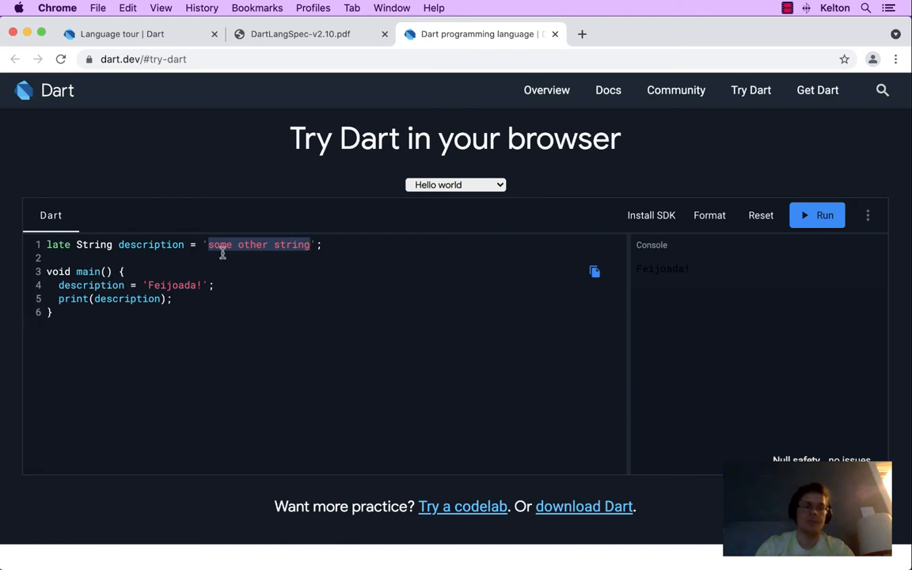
{"action": "left_click", "coordinate": [324, 244]}
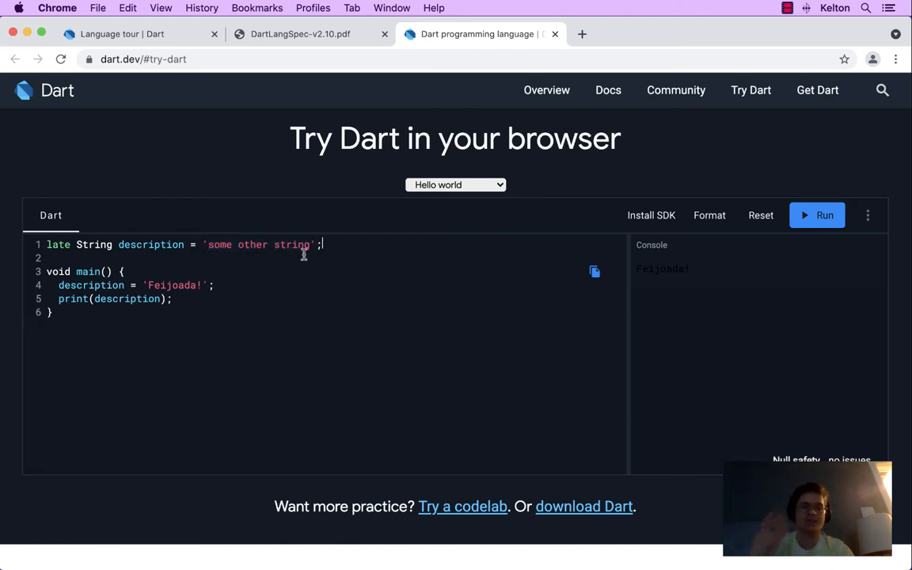
{"action": "mouse_move", "coordinate": [237, 190]}
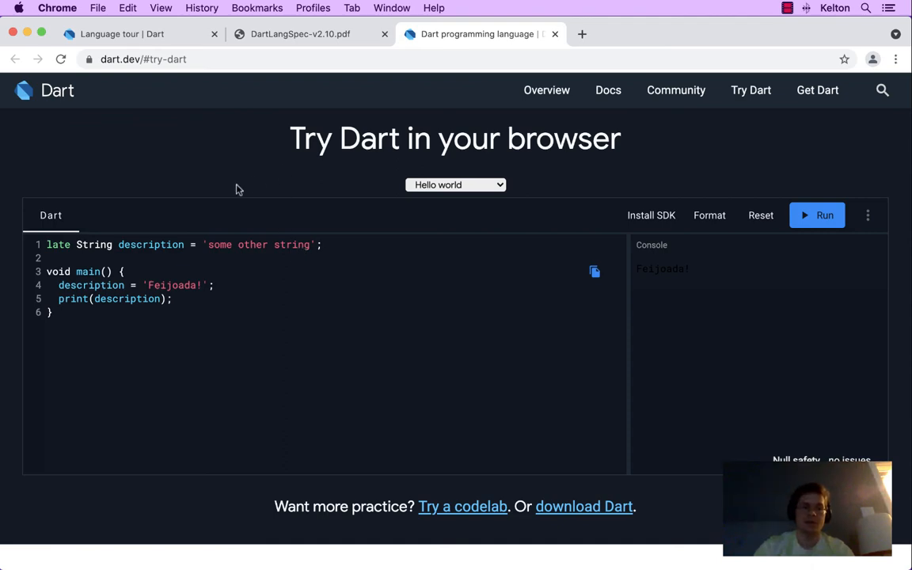
{"action": "left_click", "coordinate": [119, 33]}
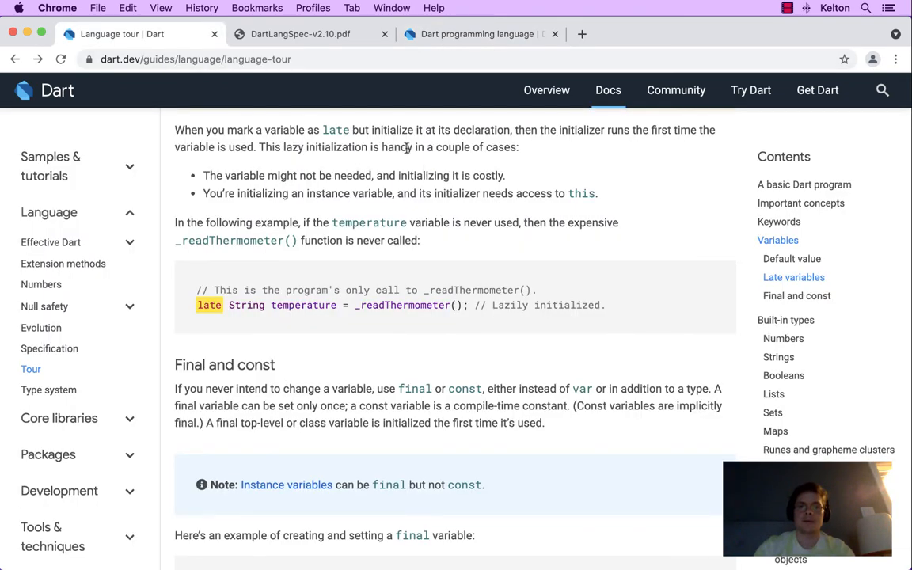
{"action": "mouse_move", "coordinate": [293, 176]}
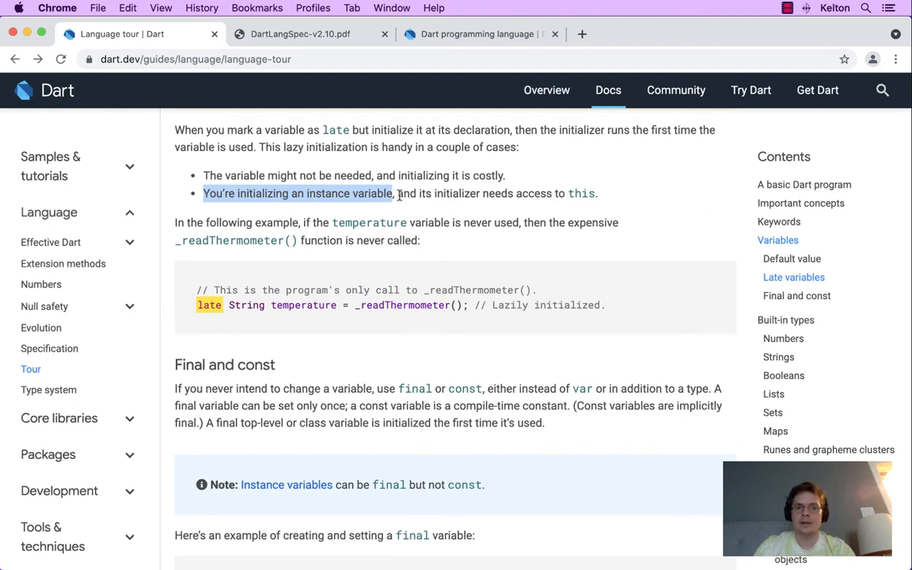
{"action": "mouse_move", "coordinate": [399, 193]}
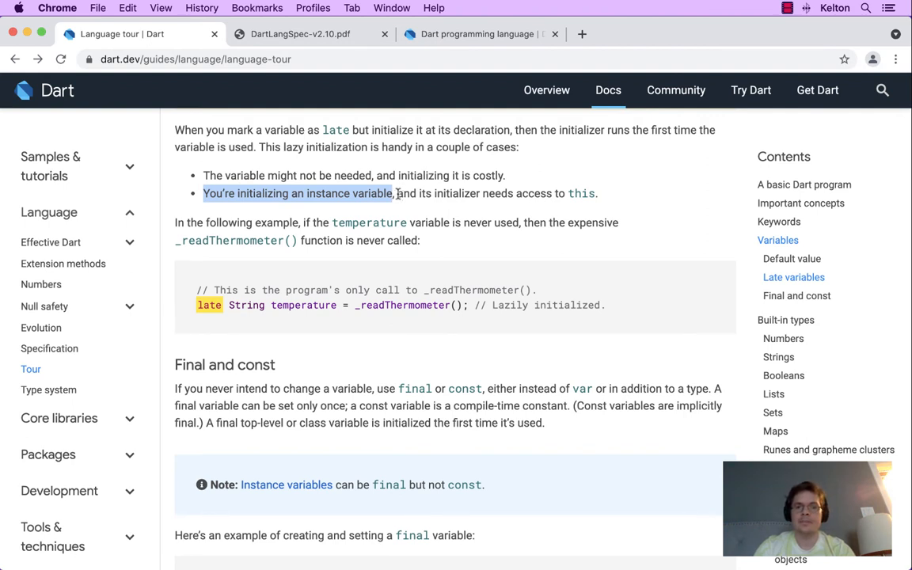
{"action": "mouse_move", "coordinate": [577, 197]}
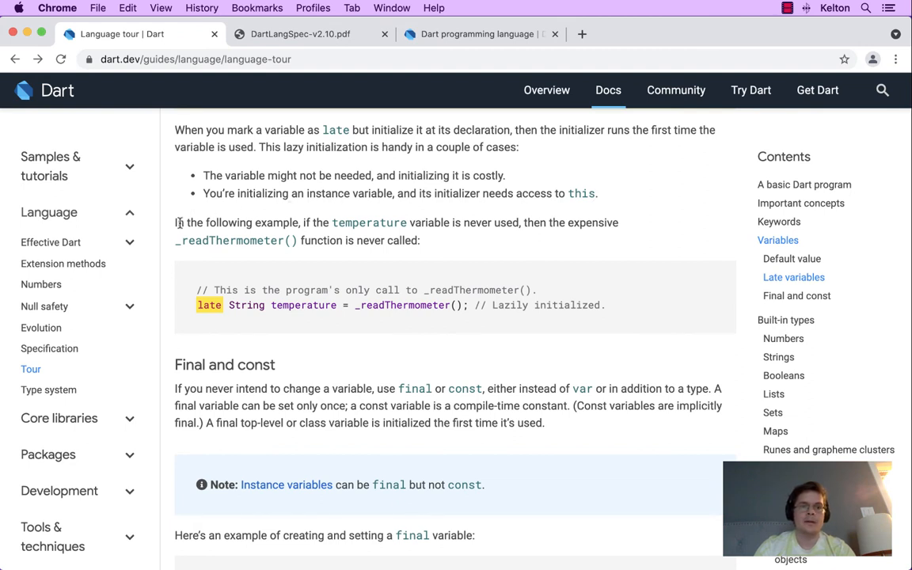
{"action": "mouse_move", "coordinate": [357, 224]}
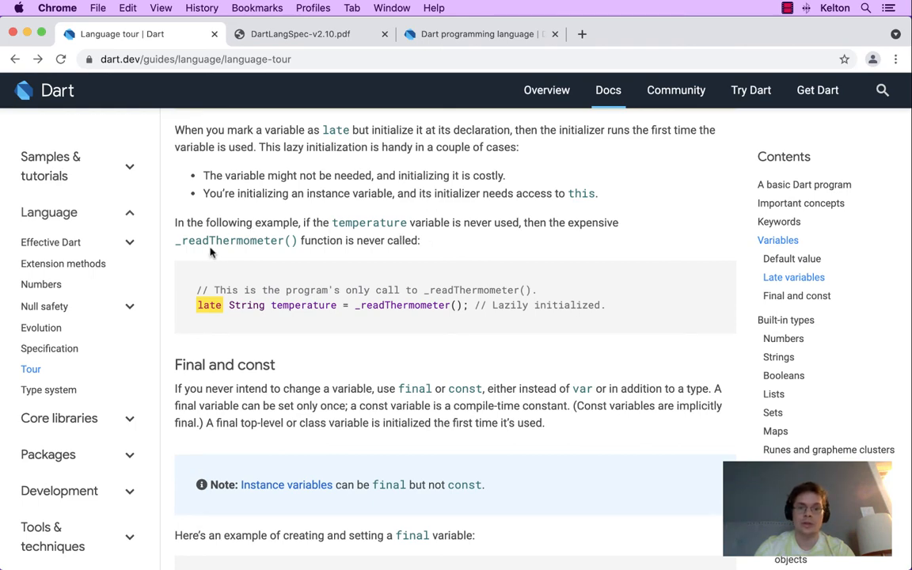
{"action": "mouse_move", "coordinate": [244, 291]}
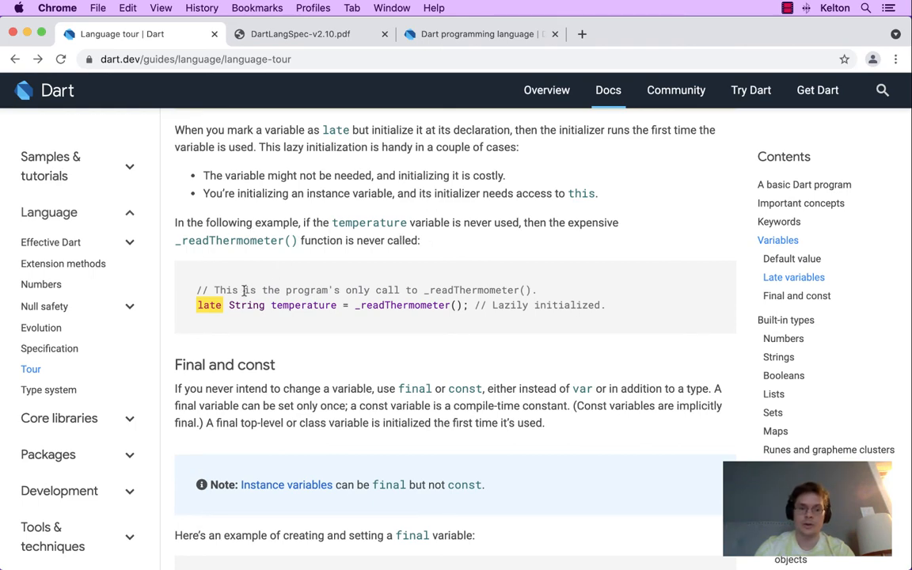
{"action": "scroll", "scroll_direction": "down", "scroll_amount": 3}
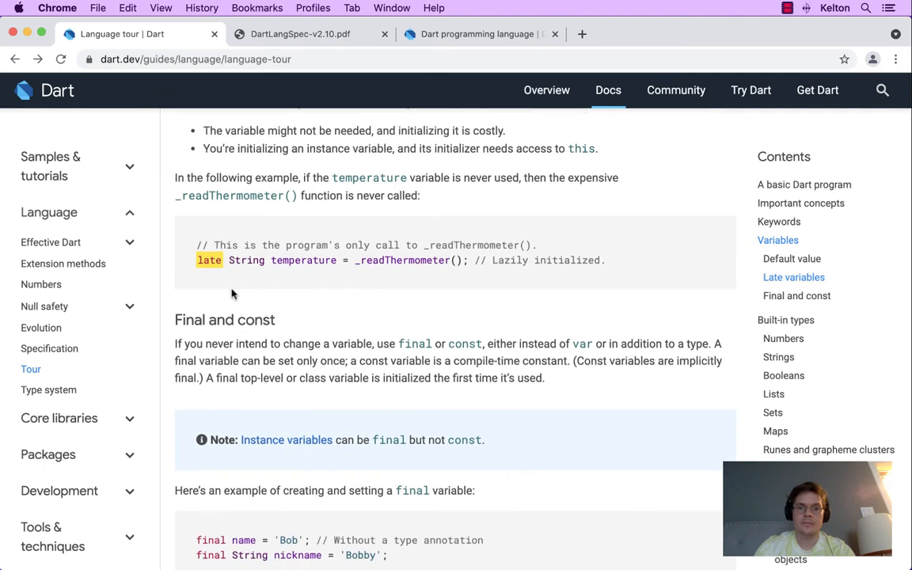
{"action": "mouse_move", "coordinate": [380, 250]}
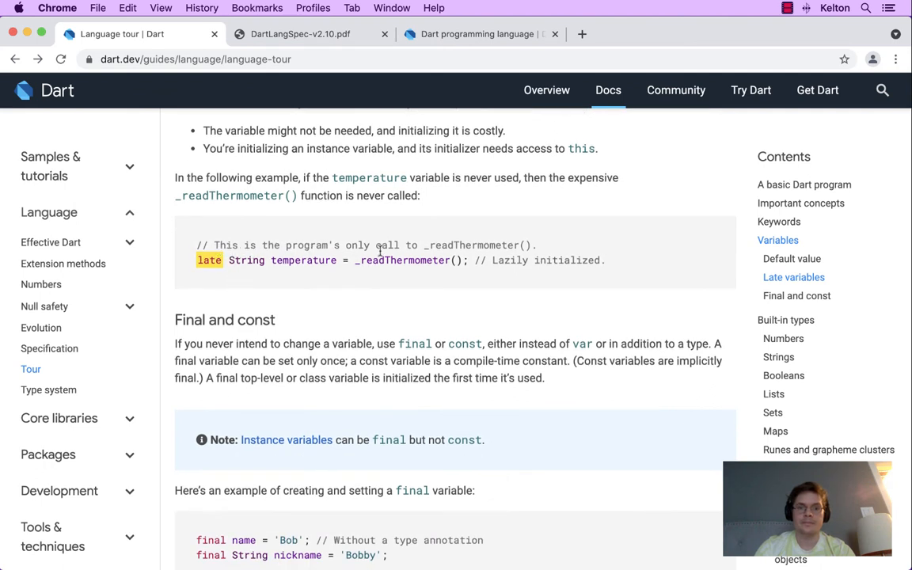
{"action": "mouse_move", "coordinate": [367, 253]}
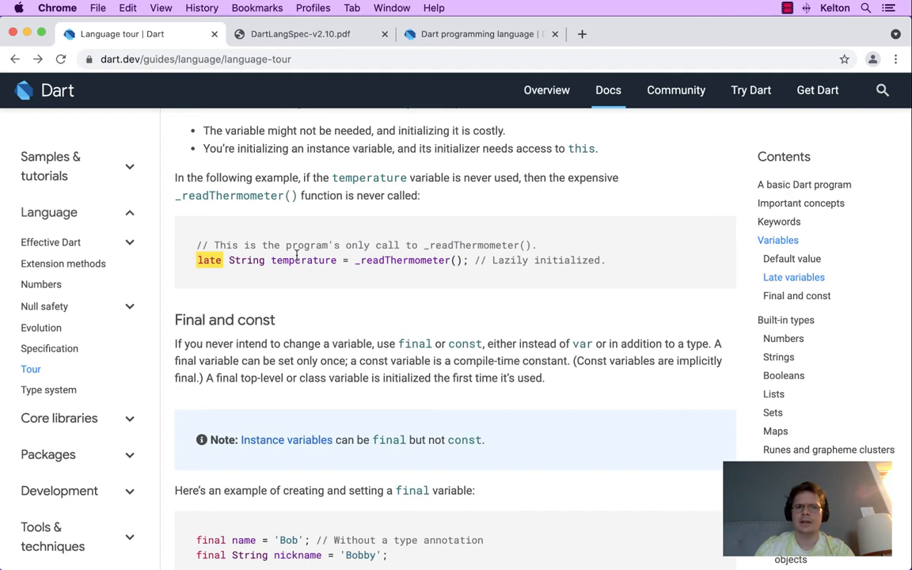
{"action": "double_click", "coordinate": [304, 260]}
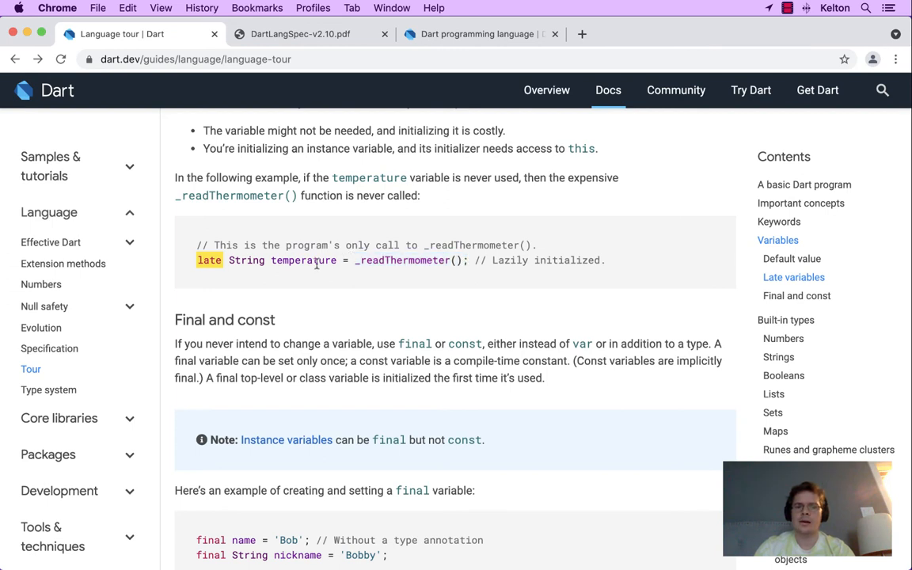
{"action": "double_click", "coordinate": [304, 259]}
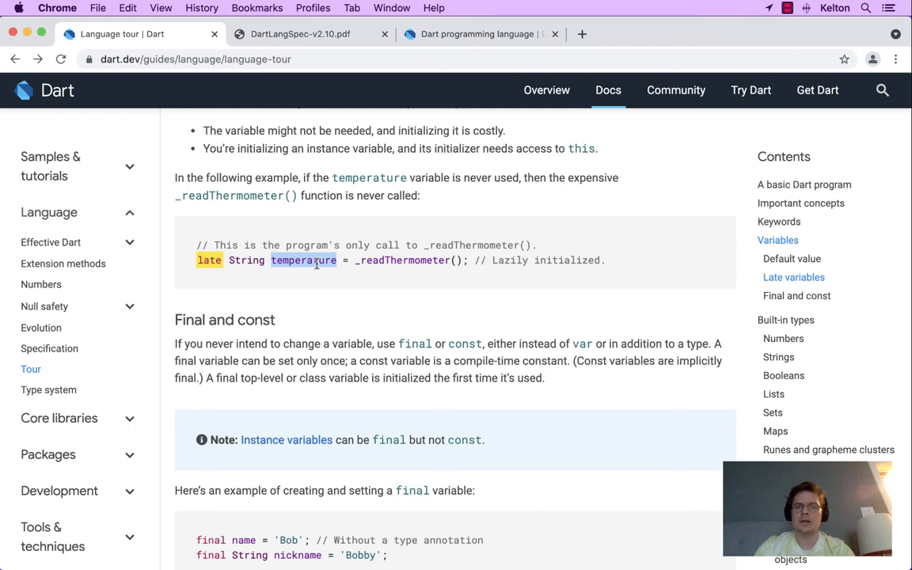
{"action": "mouse_move", "coordinate": [352, 310]}
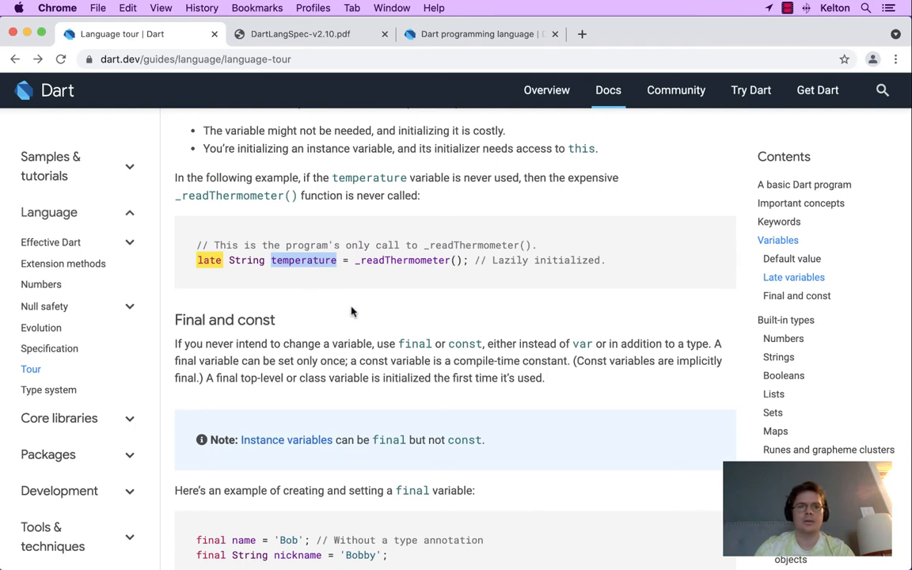
{"action": "scroll", "scroll_direction": "down", "scroll_amount": 3}
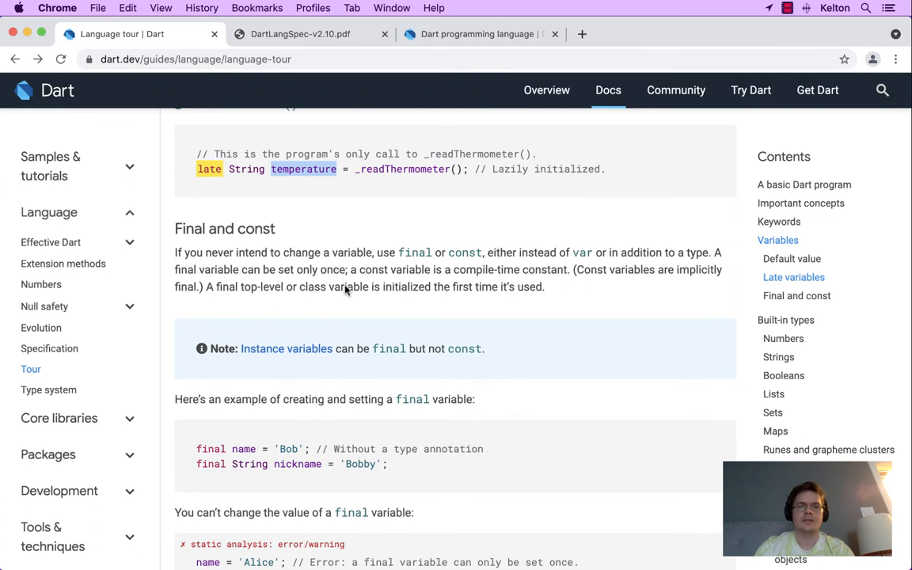
{"action": "scroll", "scroll_direction": "up", "scroll_amount": 3}
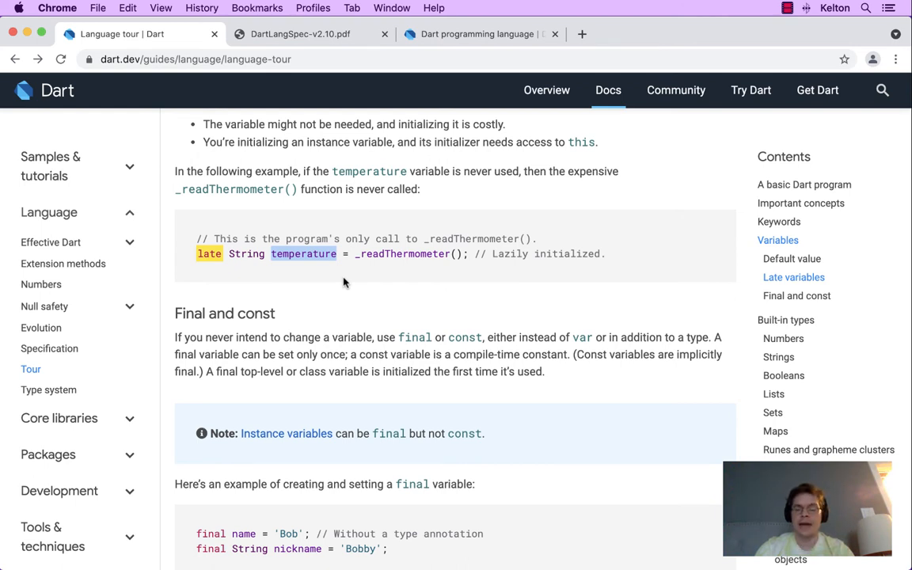
{"action": "mouse_move", "coordinate": [314, 260]}
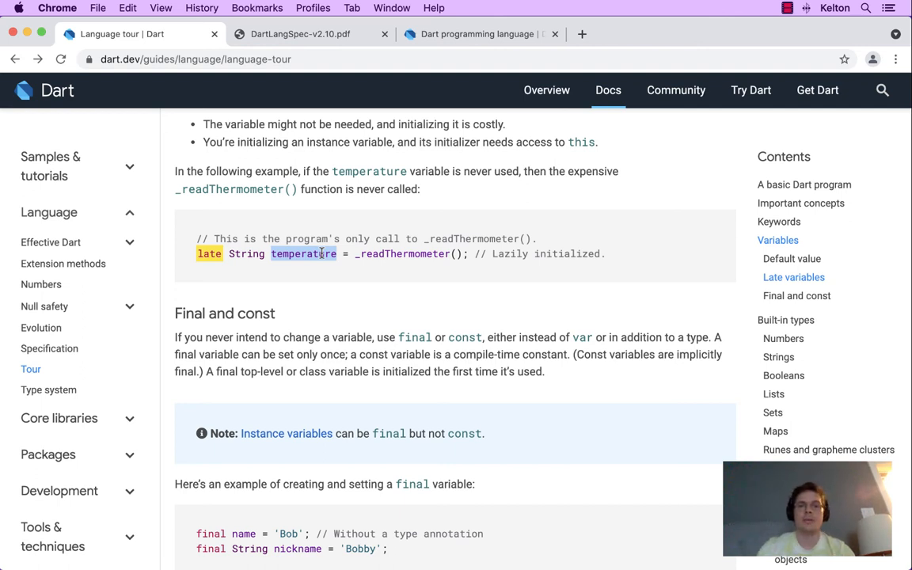
{"action": "mouse_move", "coordinate": [304, 253]}
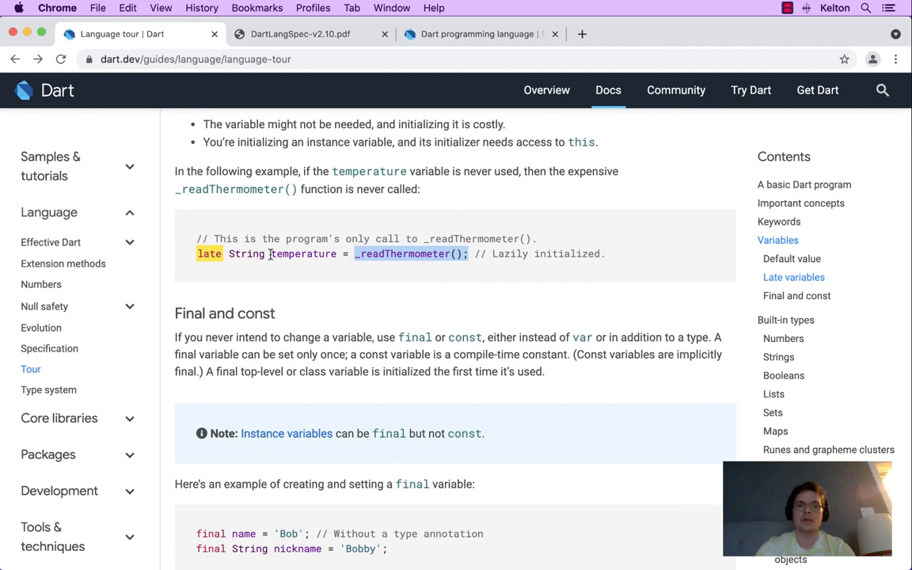
{"action": "double_click", "coordinate": [304, 253]}
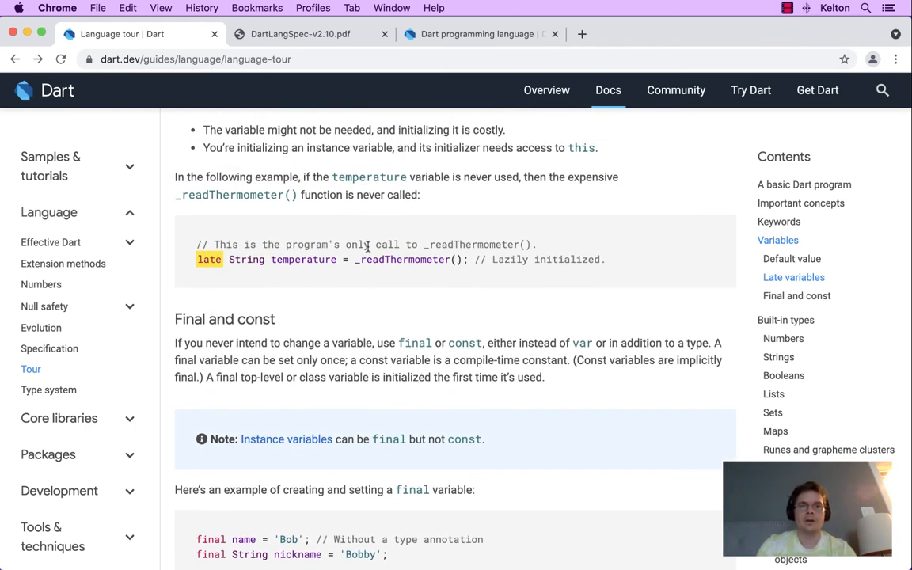
Scroll to the Late variables section, highlight the first late use case, and switch tabs
{"action": "scroll", "scroll_direction": "up", "scroll_amount": 3}
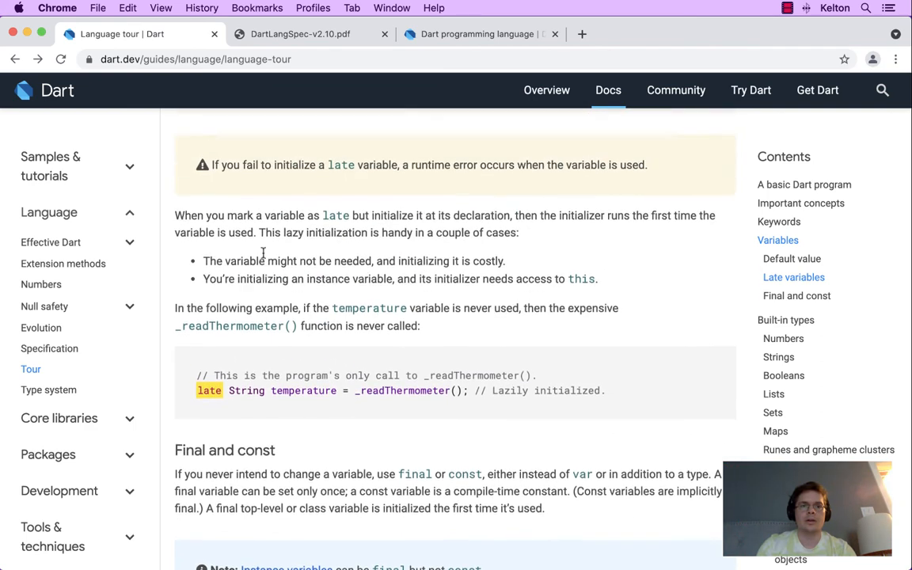
{"action": "scroll", "scroll_direction": "up", "scroll_amount": 3}
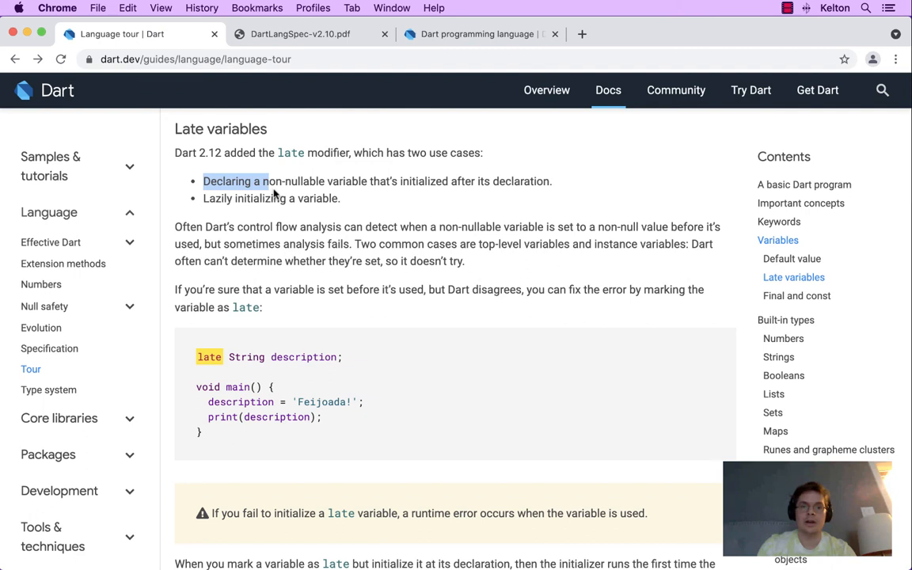
{"action": "left_click_drag", "start_coordinate": [269, 180], "coordinate": [544, 180]}
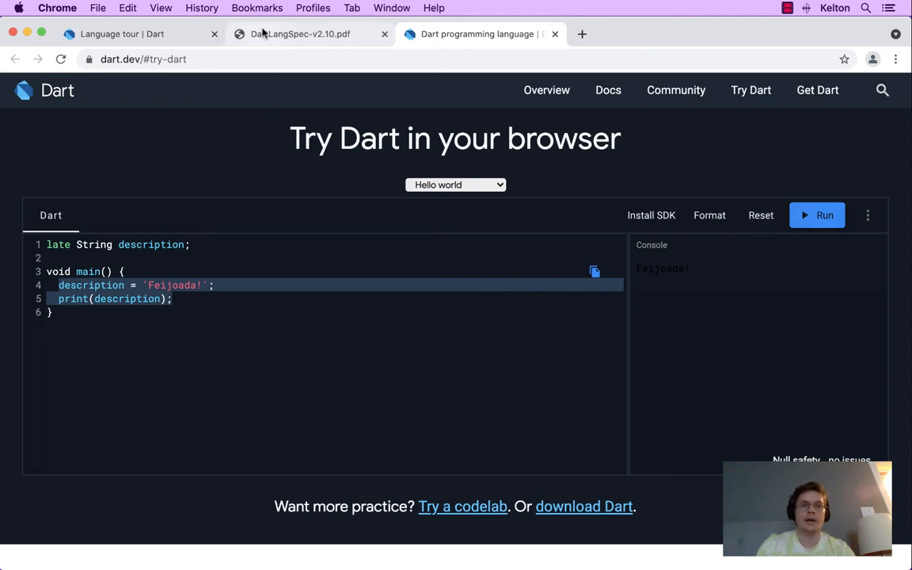
{"action": "left_click", "coordinate": [119, 33]}
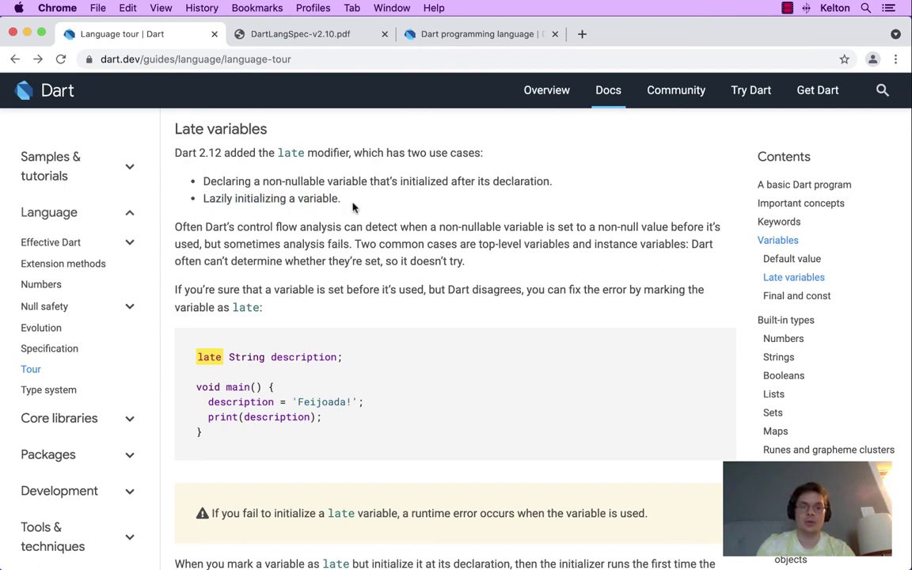
Scroll down the page while reviewing the late Future<String> temperature declaration
{"action": "scroll", "scroll_direction": "down", "scroll_amount": 3}
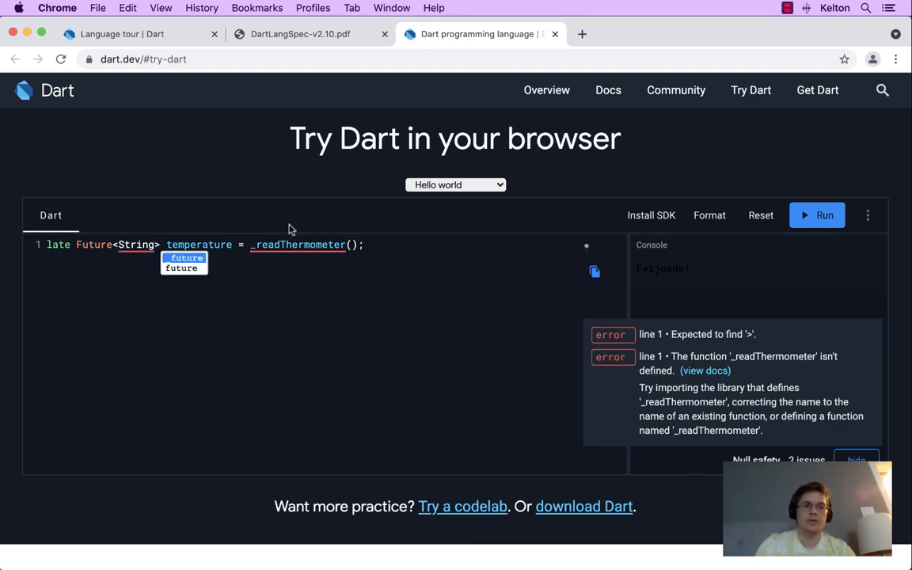
Await _readThermometer() and declare 'Future<String> _readThermometer() async {'
{"action": "type", "text": "awa"}
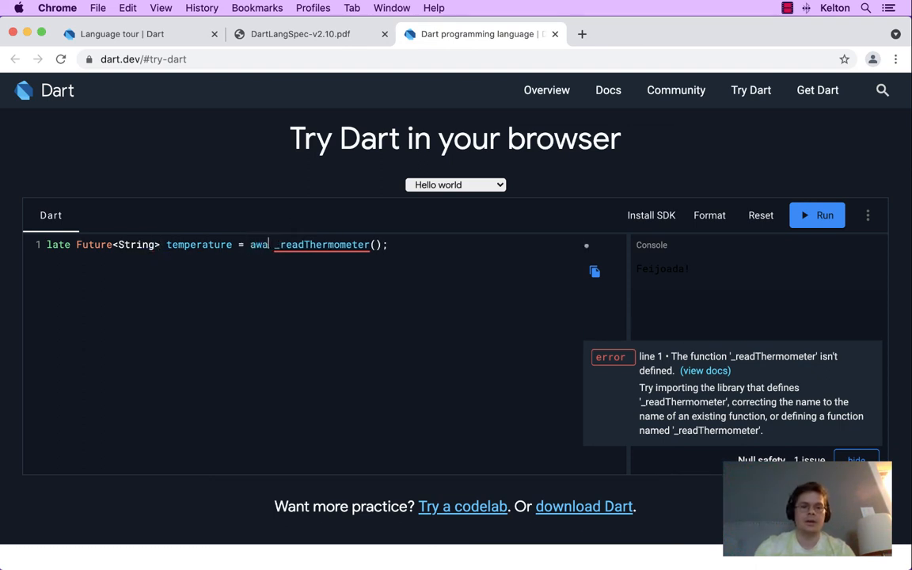
{"action": "type", "text": "it"}
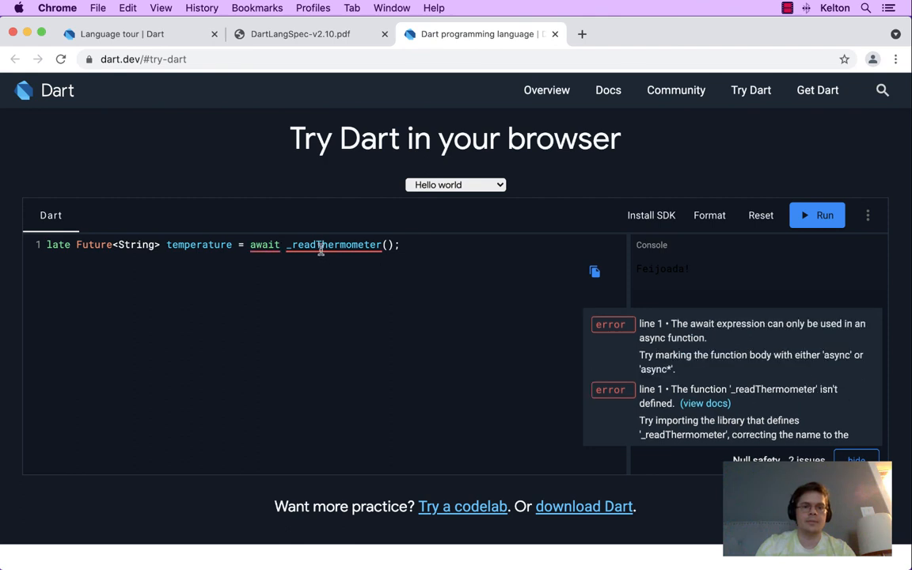
{"action": "key", "text": "Enter"}
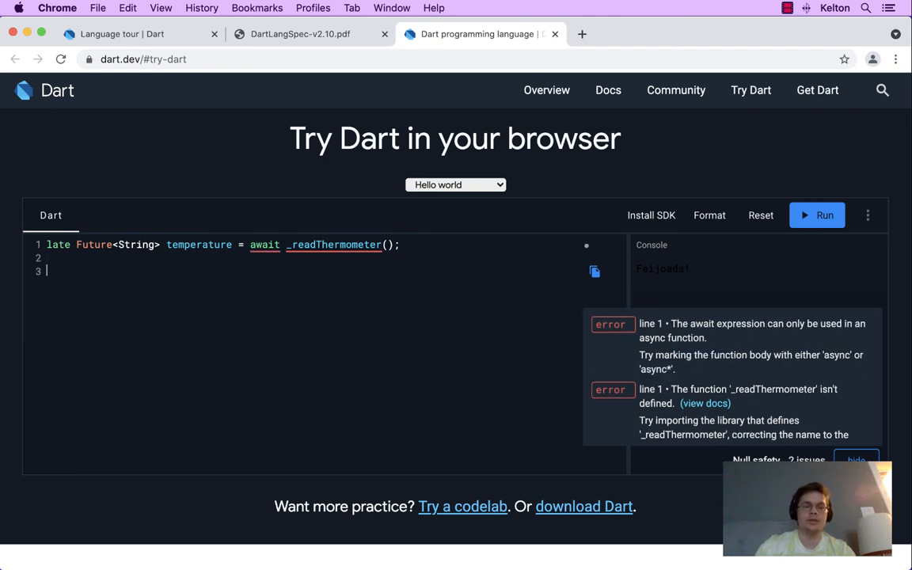
{"action": "type", "text": "F"}
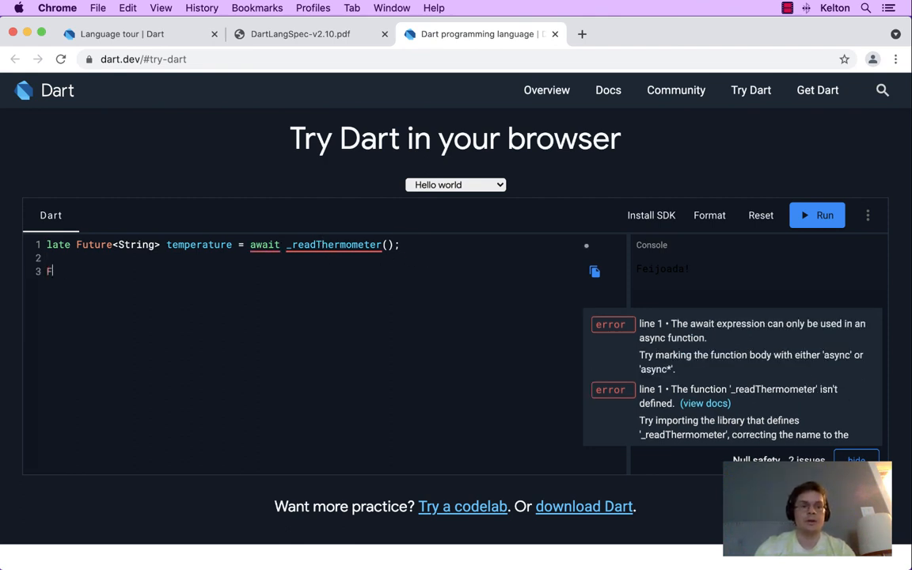
{"action": "type", "text": "Future<"}
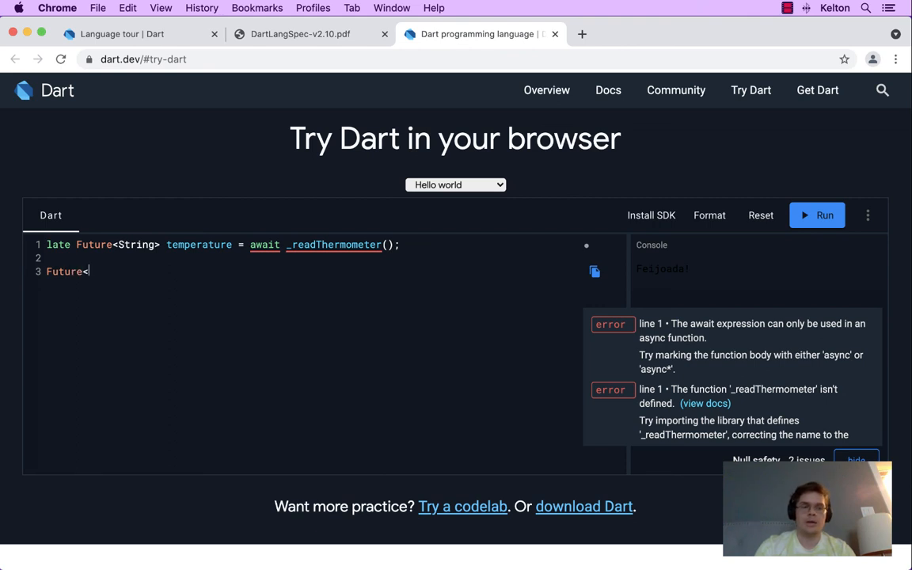
{"action": "type", "text": "String>"}
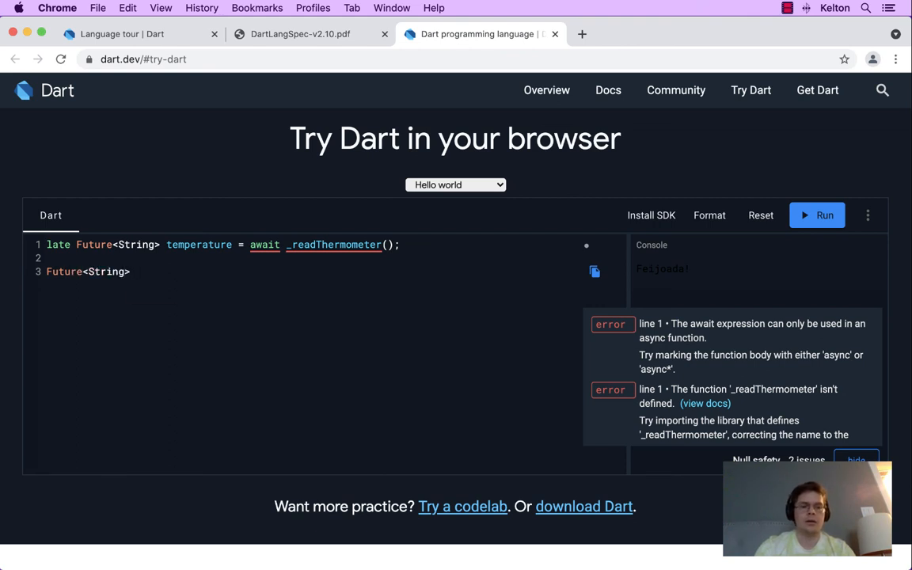
{"action": "type", "text": "_read"}
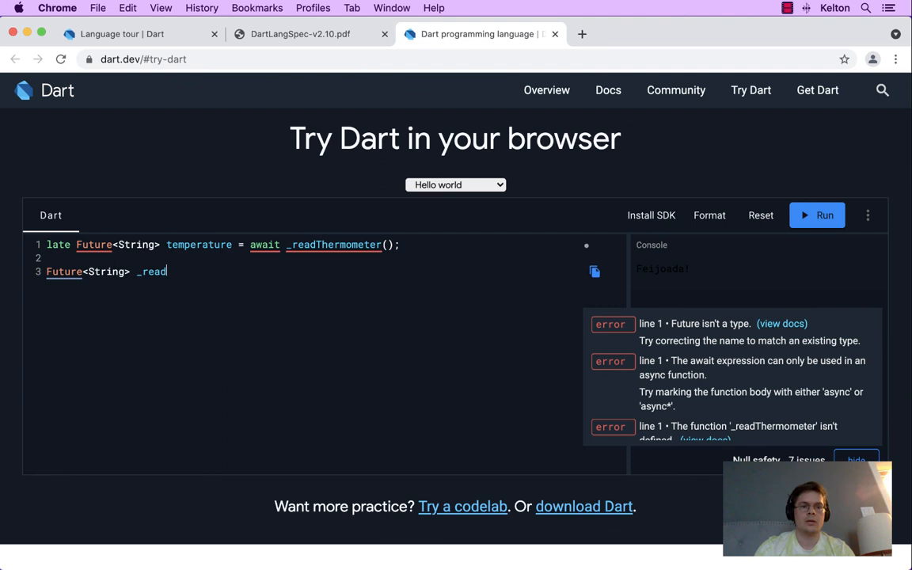
{"action": "type", "text": "Thermometer"}
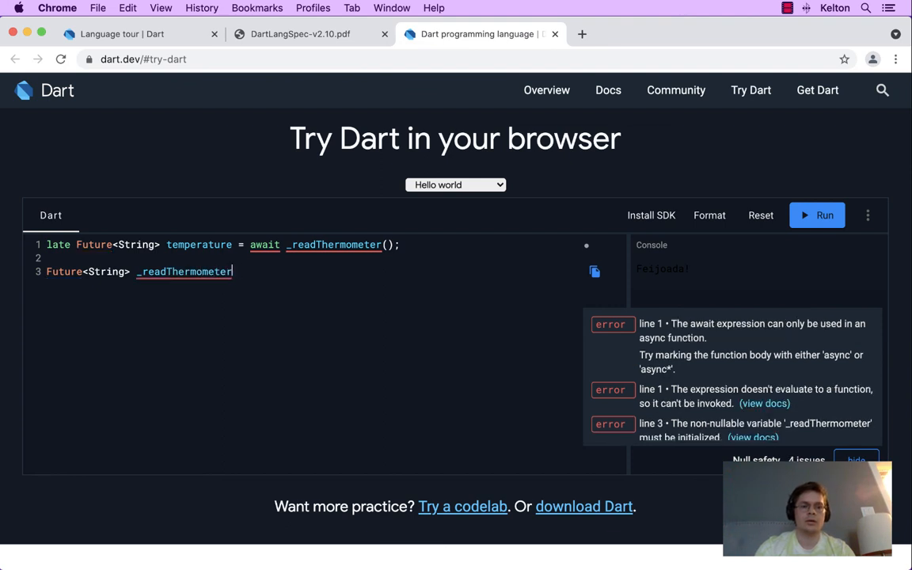
{"action": "type", "text": "() as"}
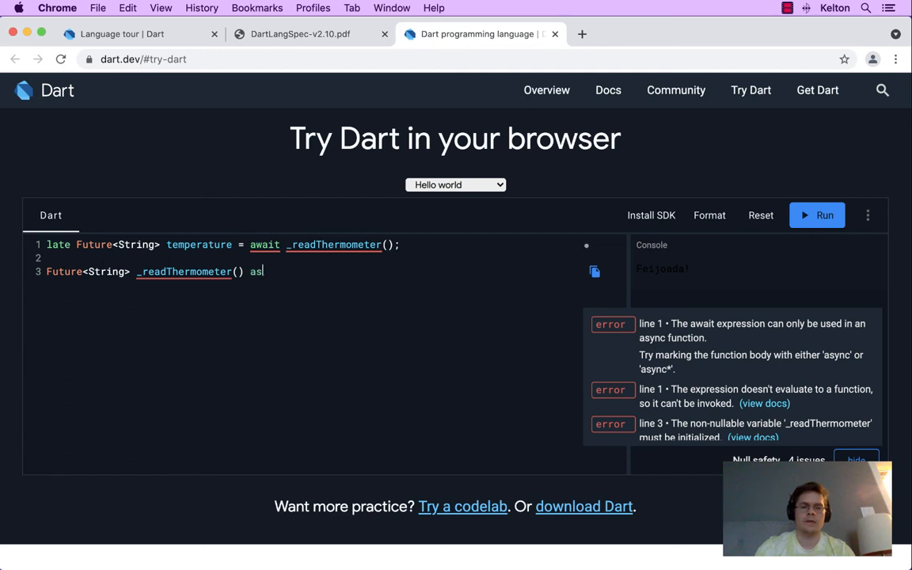
{"action": "type", "text": "ync {"}
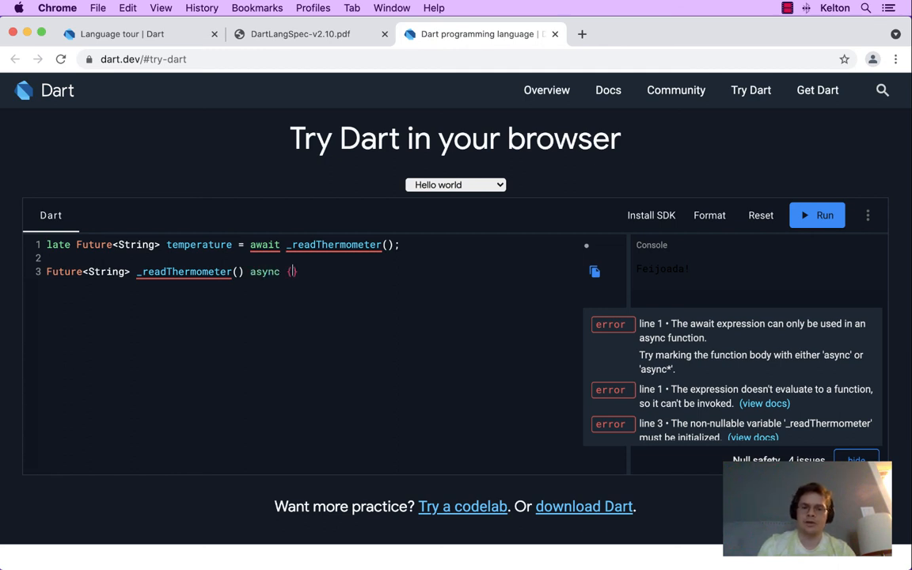
Fill the body with '// do something here... go get the temp from the internet' and a 36C value
{"action": "key", "text": "Return"}
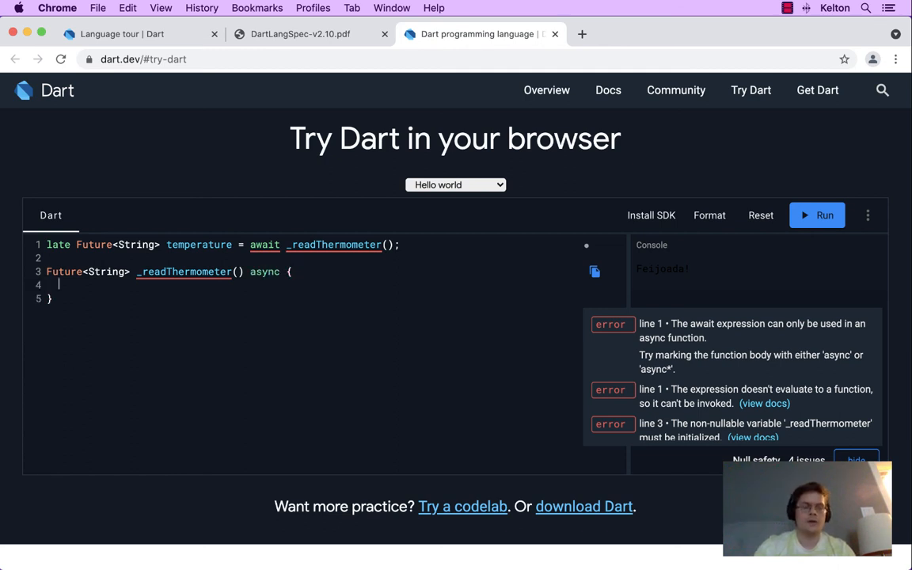
{"action": "type", "text": "//"}
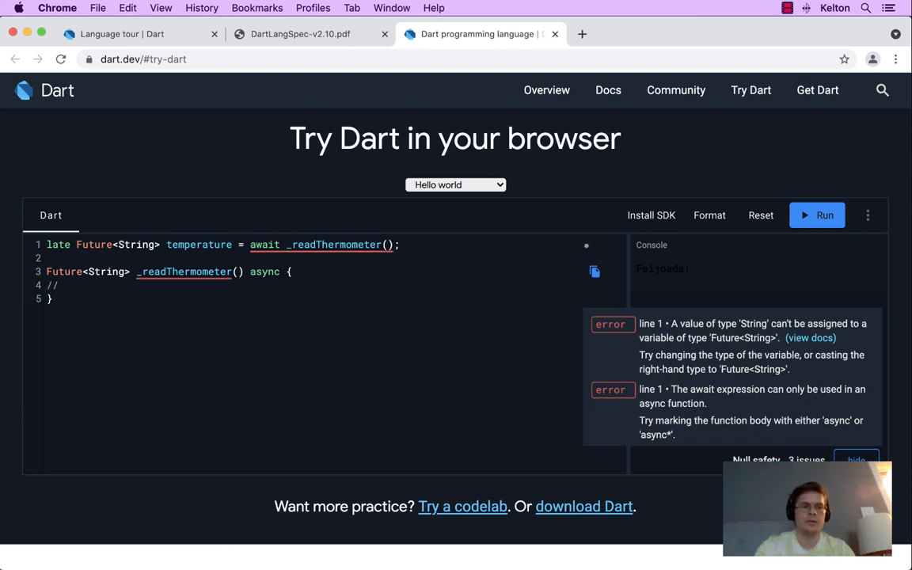
{"action": "type", "text": "do something here"}
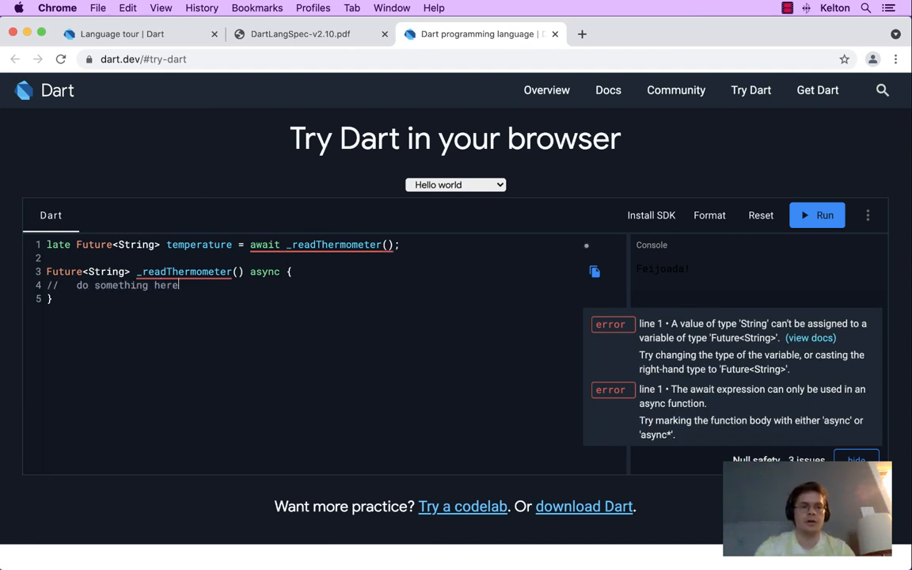
{"action": "type", "text": "... go get t"}
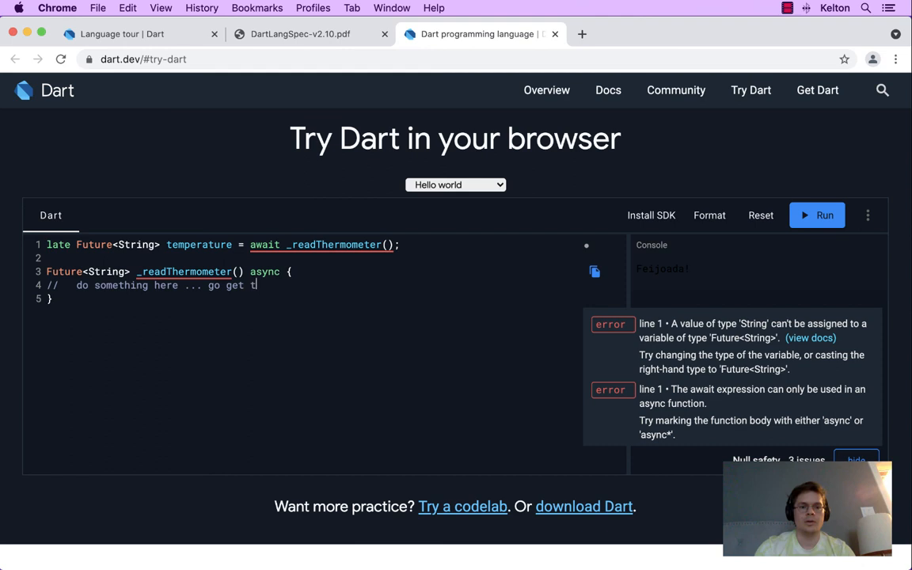
{"action": "type", "text": "he temp from the internet.  '"}
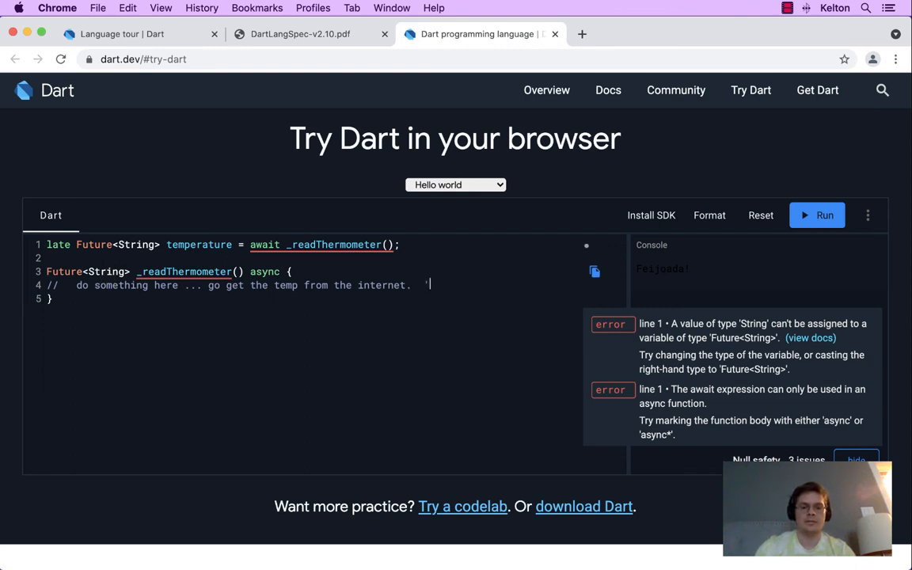
{"action": "type", "text": "36"}
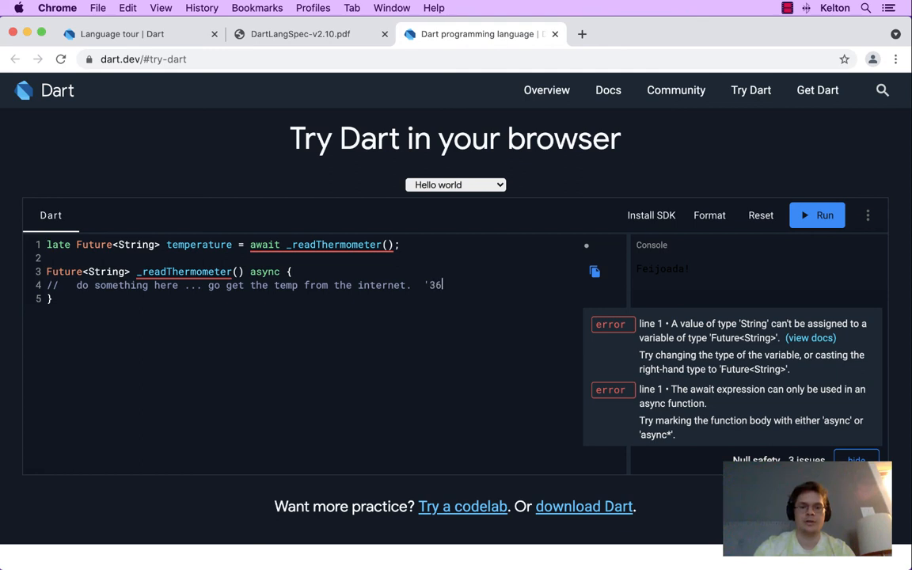
{"action": "type", "text": "C'"}
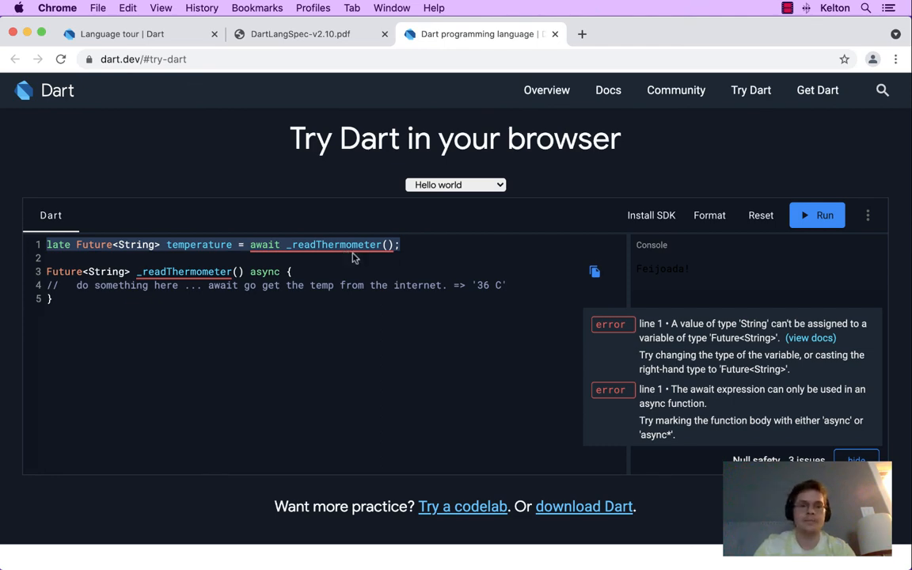
Return to the Language tour tab and scroll to the Late variables heading
{"action": "left_click", "coordinate": [119, 33]}
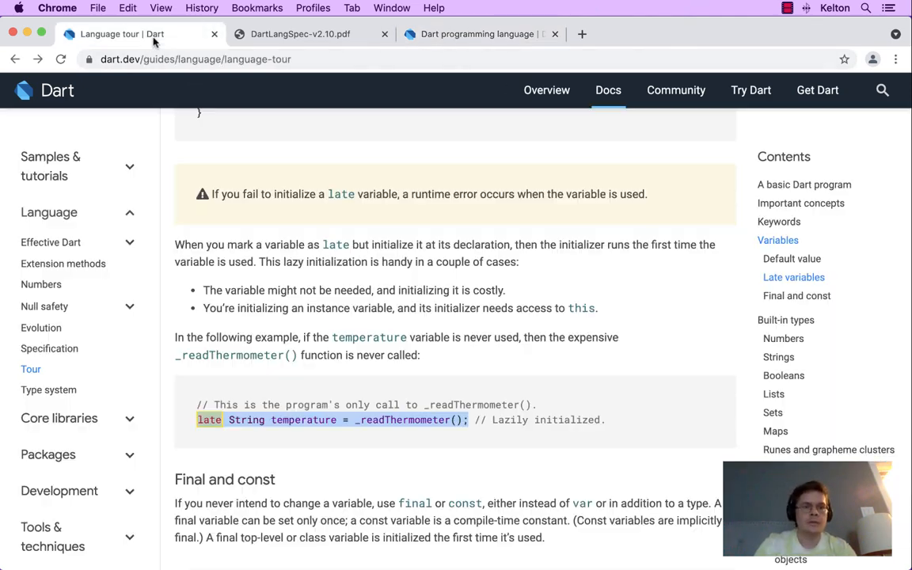
{"action": "scroll", "scroll_direction": "up", "scroll_amount": 3}
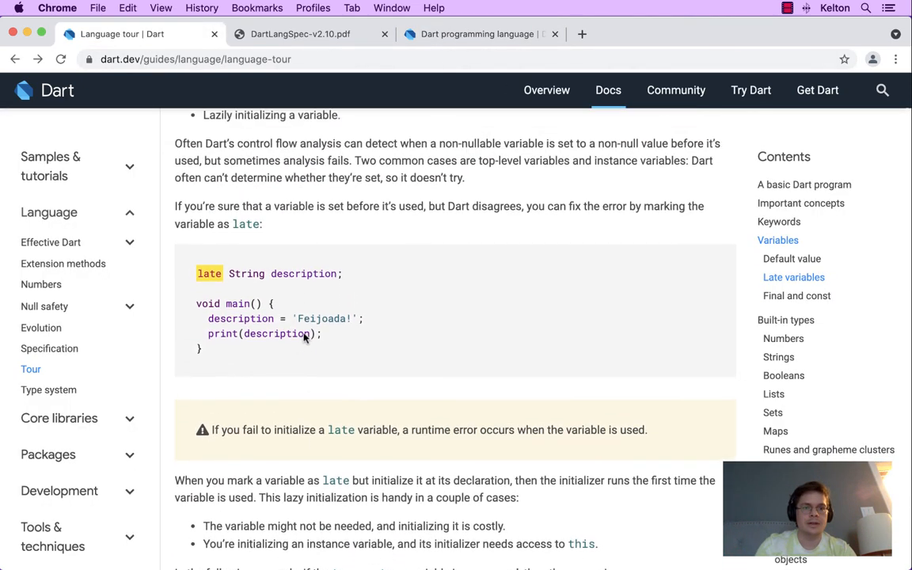
{"action": "scroll", "scroll_direction": "up", "scroll_amount": 3}
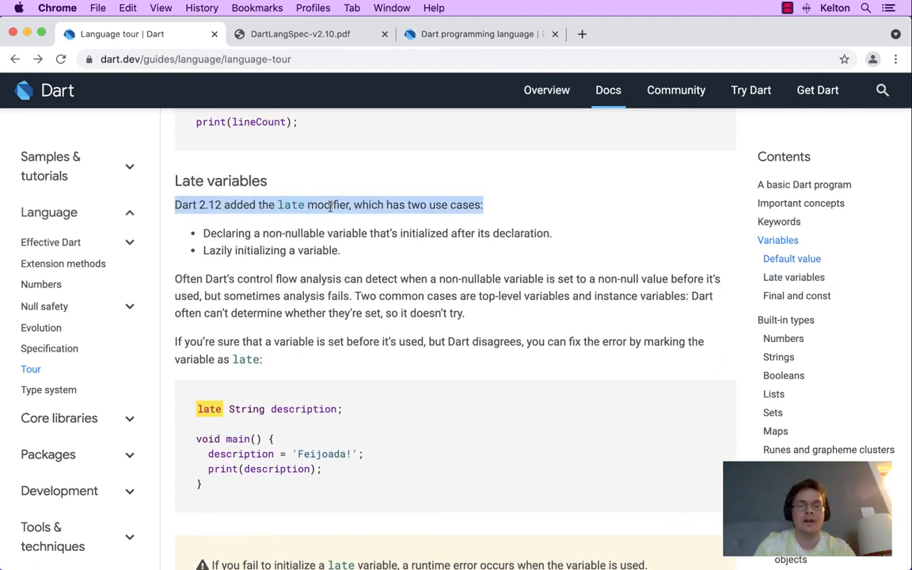
{"action": "scroll", "scroll_direction": "down", "scroll_amount": 3}
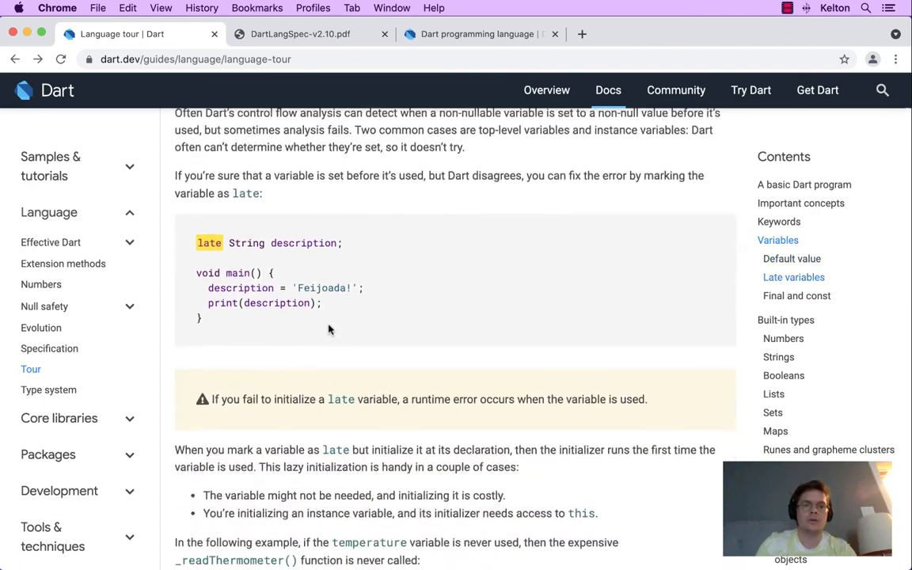